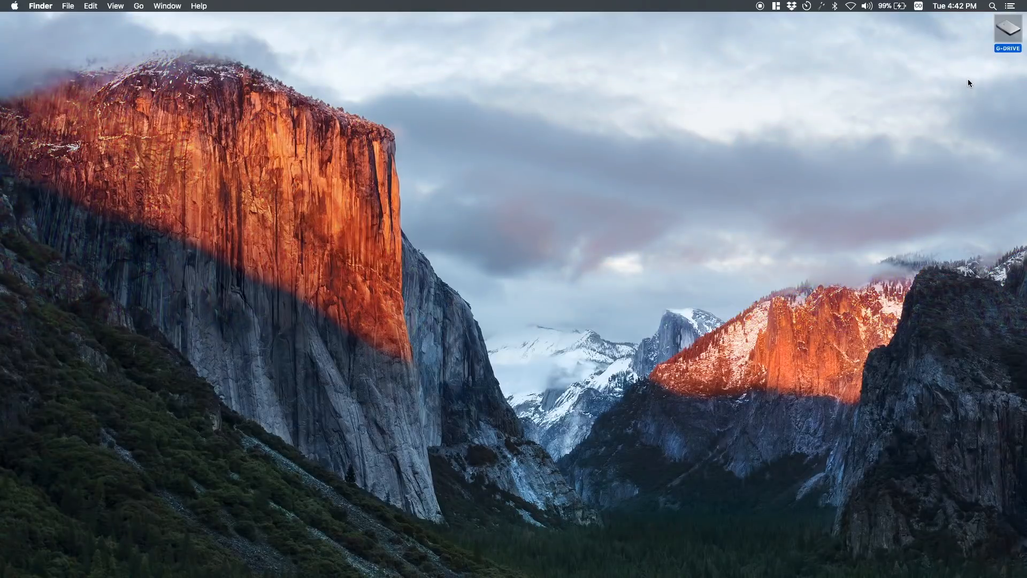
{"action": "mouse_move", "coordinate": [1007, 32]}
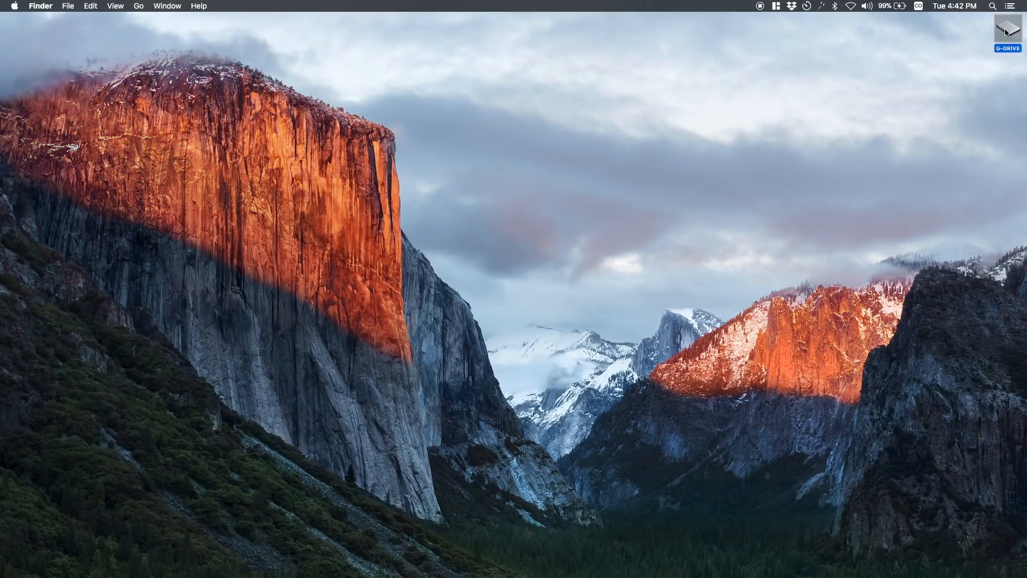
- Open the Jit Wedding folder on the G-DRIVE external drive
{"action": "double_click", "coordinate": [1007, 32]}
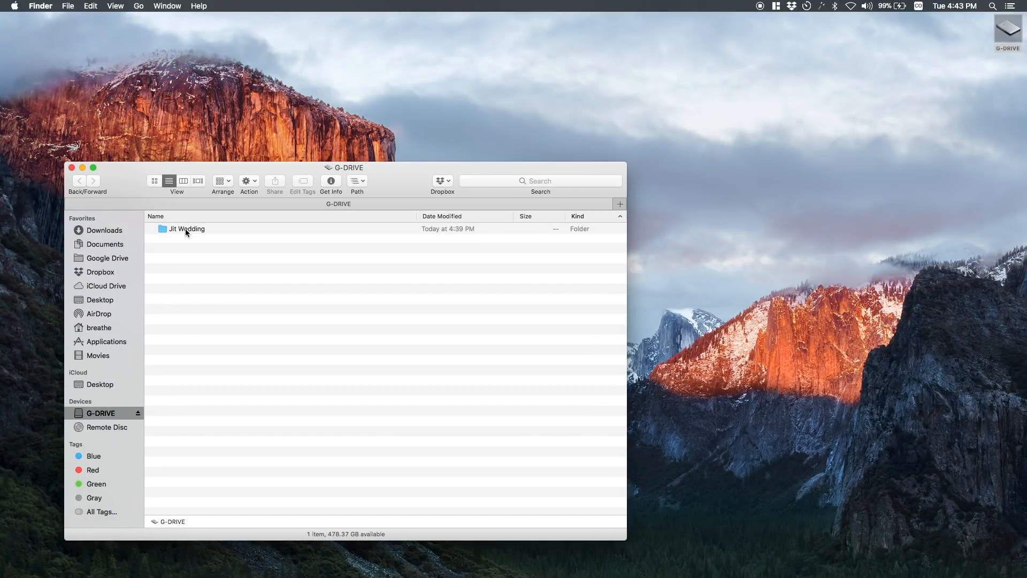
{"action": "left_click", "coordinate": [186, 228]}
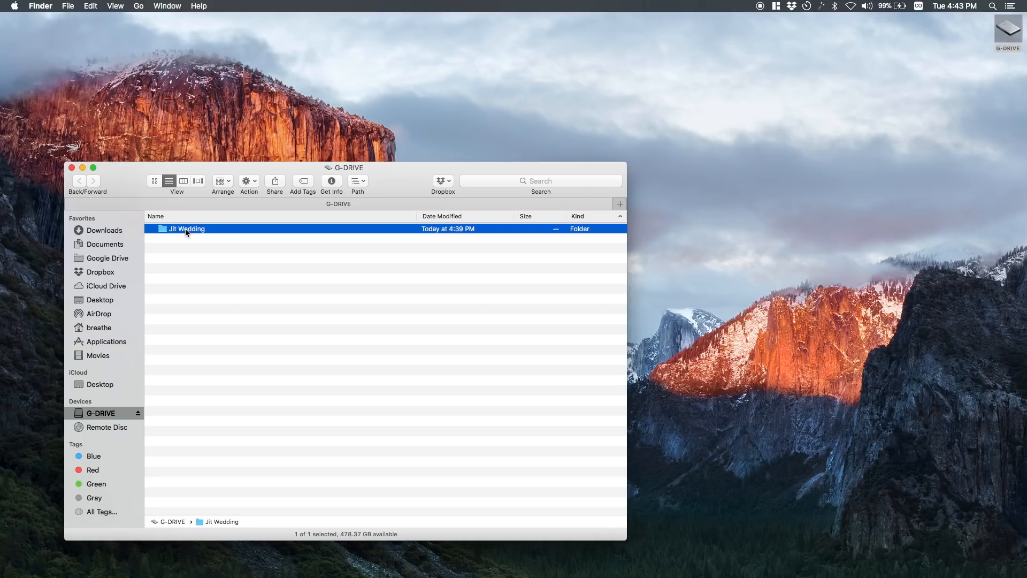
{"action": "double_click", "coordinate": [187, 228]}
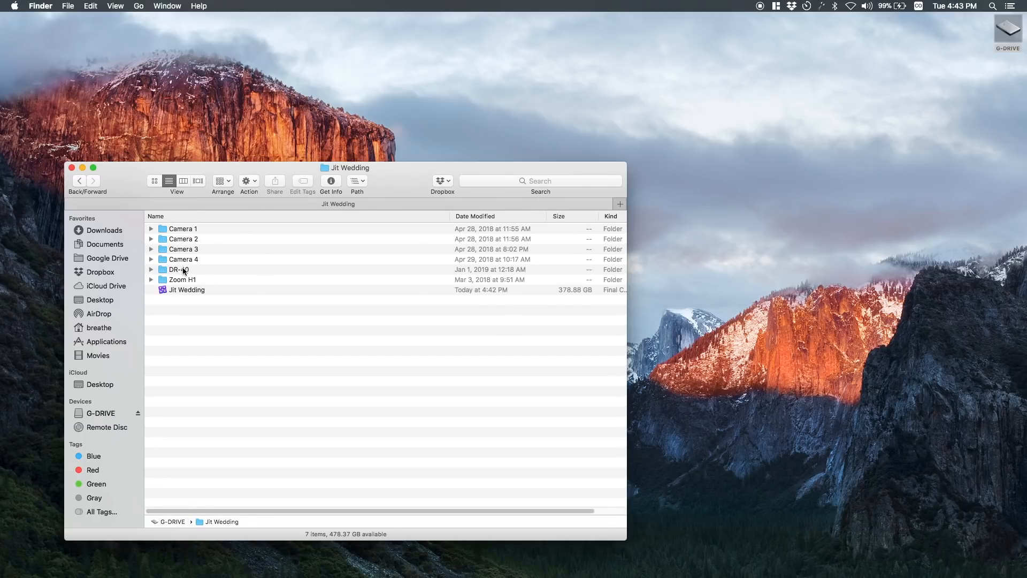
- Look through the Camera, DR-40 and Zoom H1 folders and the Jit Wedding library file
{"action": "left_click", "coordinate": [183, 238]}
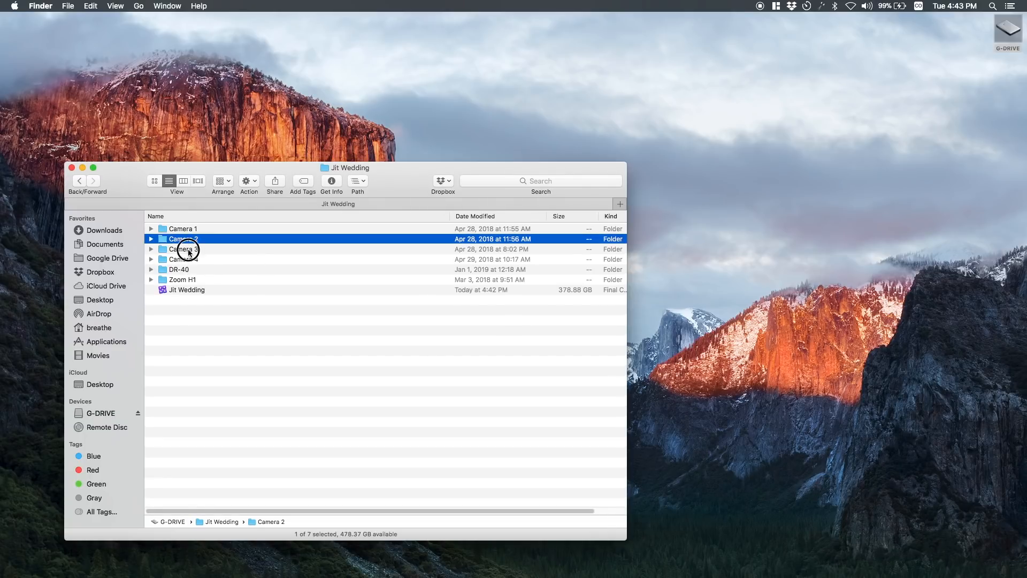
{"action": "left_click", "coordinate": [181, 259]}
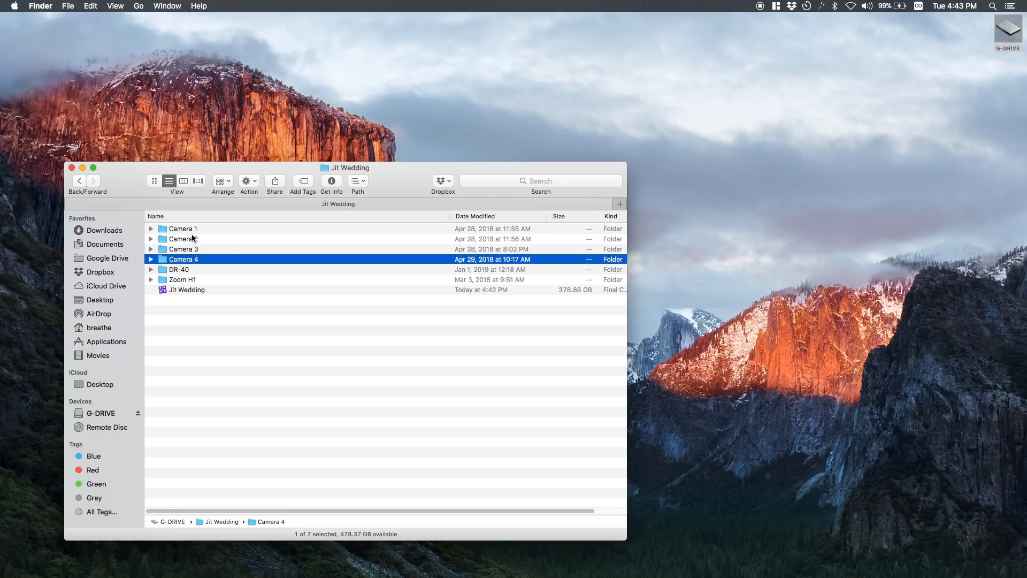
{"action": "left_click", "coordinate": [183, 228]}
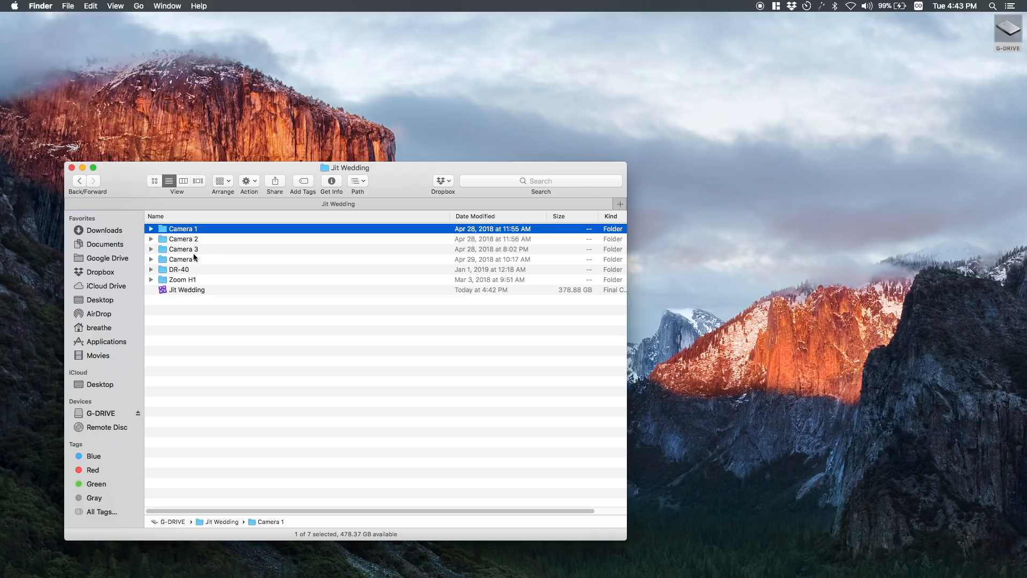
{"action": "left_click", "coordinate": [179, 269]}
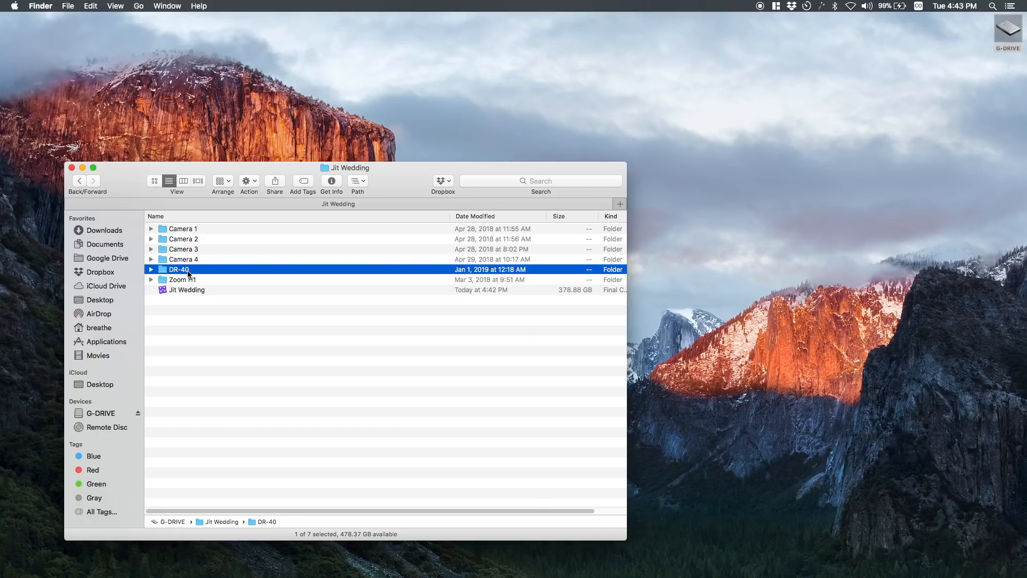
{"action": "left_click", "coordinate": [181, 279]}
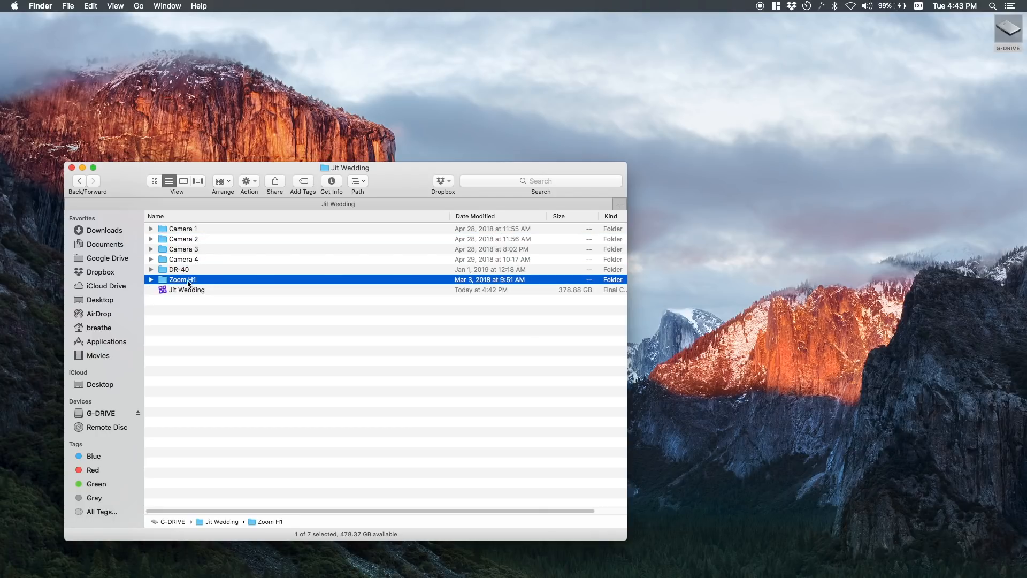
{"action": "mouse_move", "coordinate": [198, 284]}
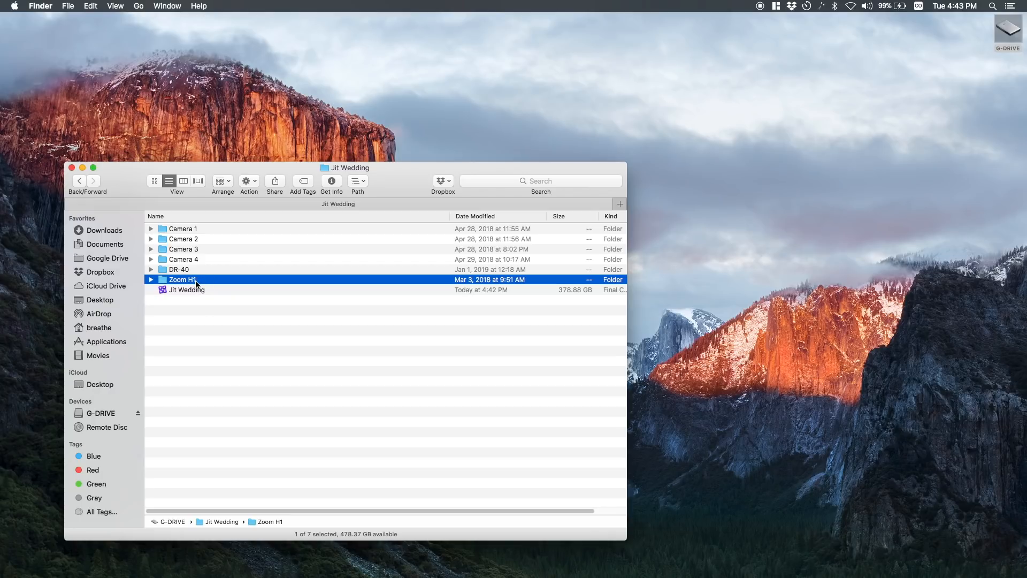
{"action": "left_click", "coordinate": [186, 289]}
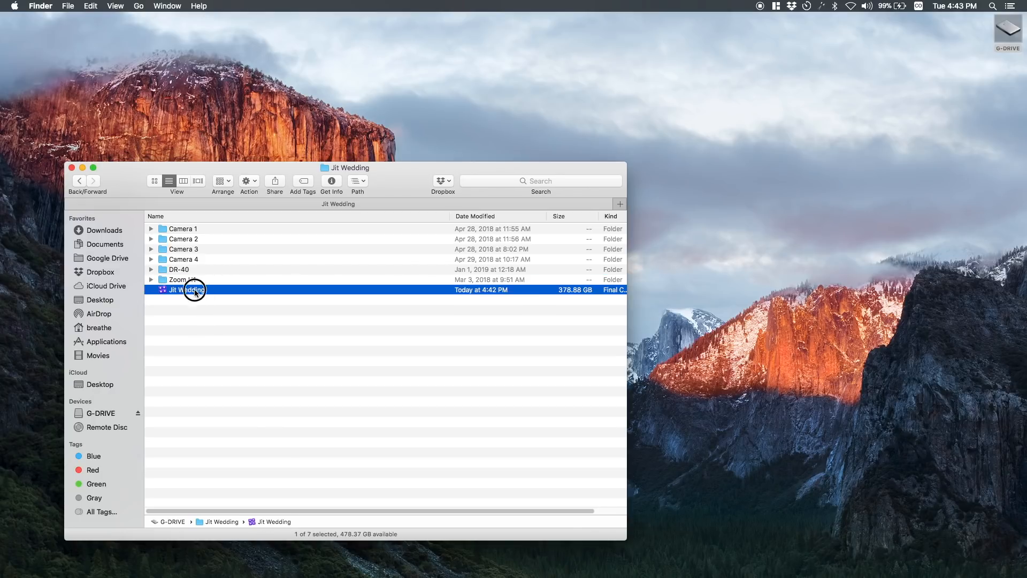
- Open the Jit Wedding library in Final Cut Pro, enlarge the timeline, and show the inspector
{"action": "double_click", "coordinate": [186, 289]}
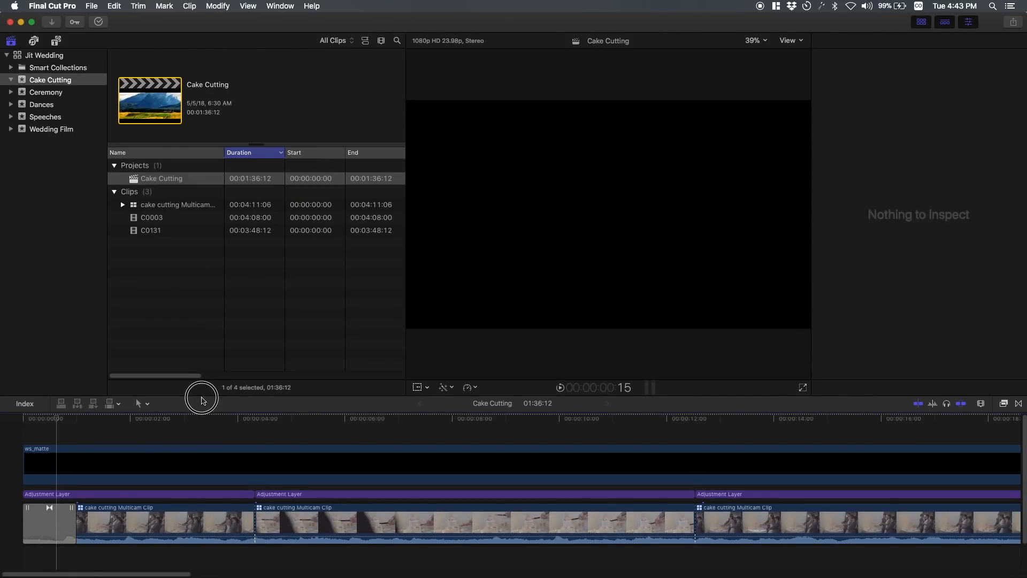
{"action": "left_click_drag", "start_coordinate": [201, 396], "coordinate": [202, 366]}
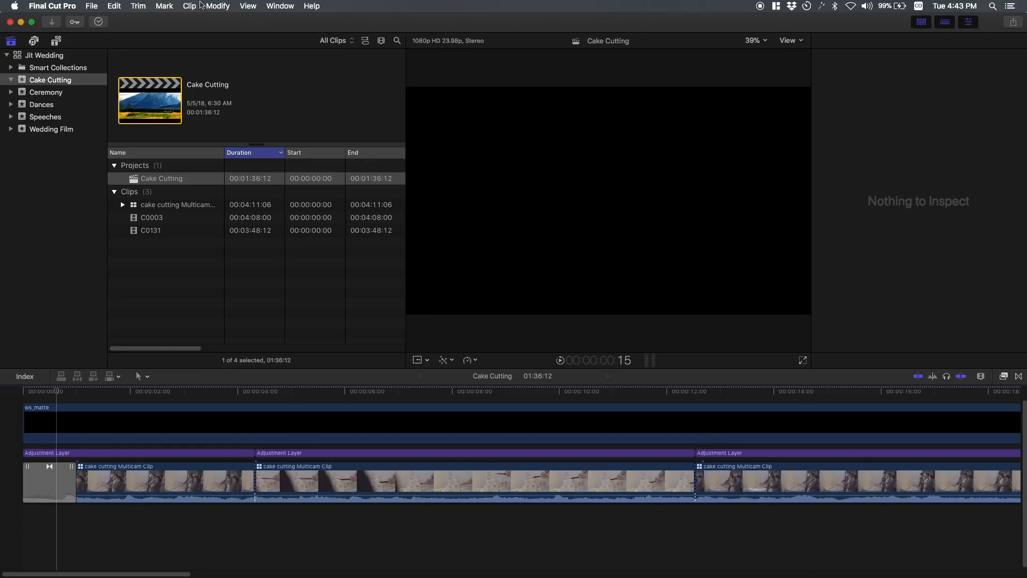
{"action": "mouse_move", "coordinate": [157, 205]}
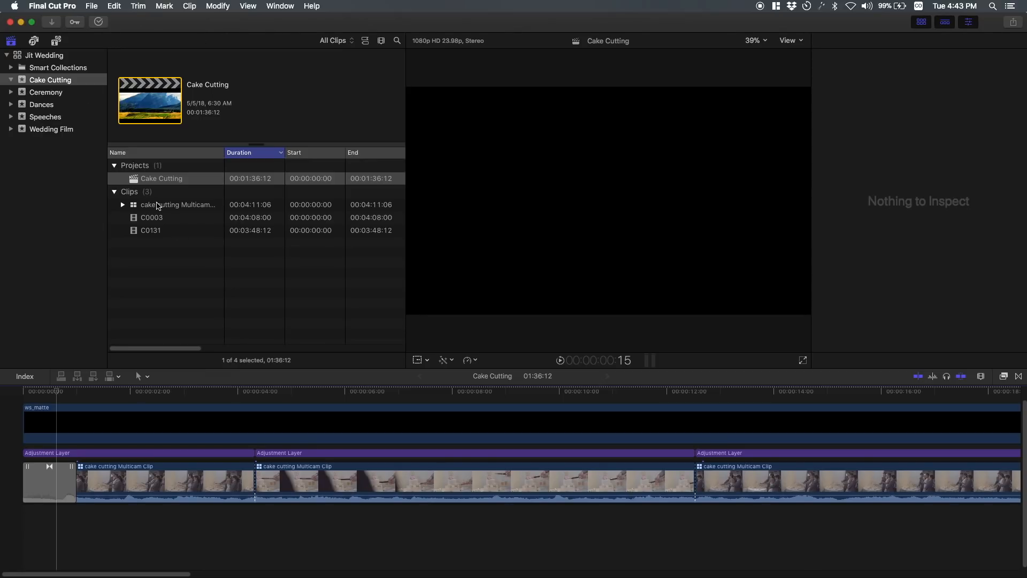
{"action": "mouse_move", "coordinate": [152, 221]}
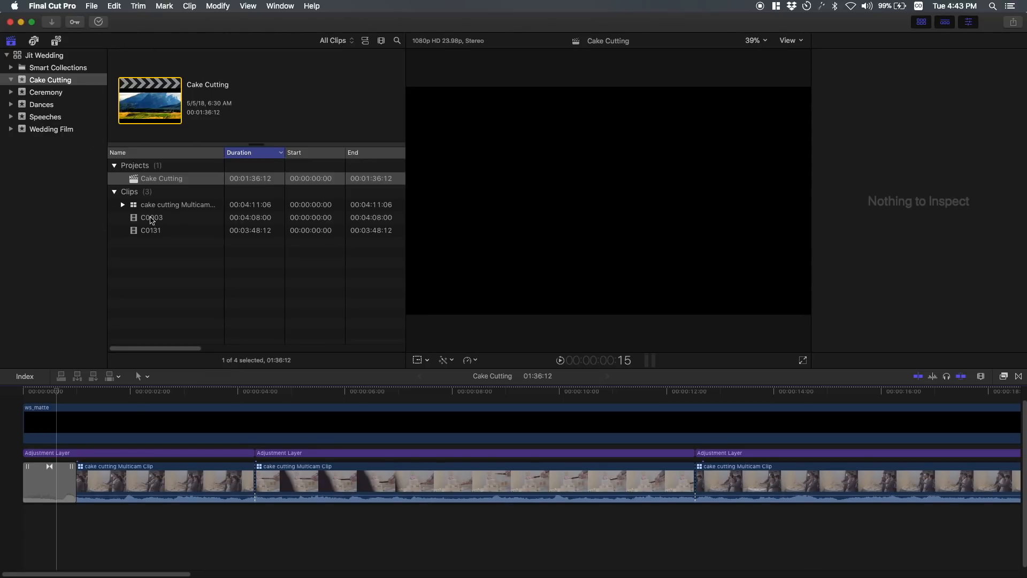
{"action": "key", "text": "ctrl+cmd+1"}
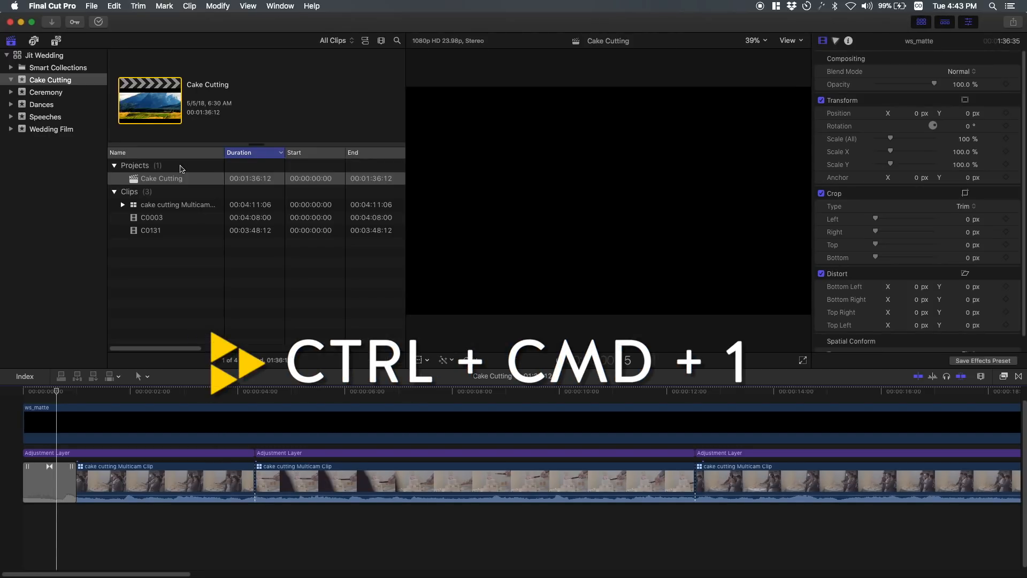
{"action": "key", "text": "ctrl+cmd+1"}
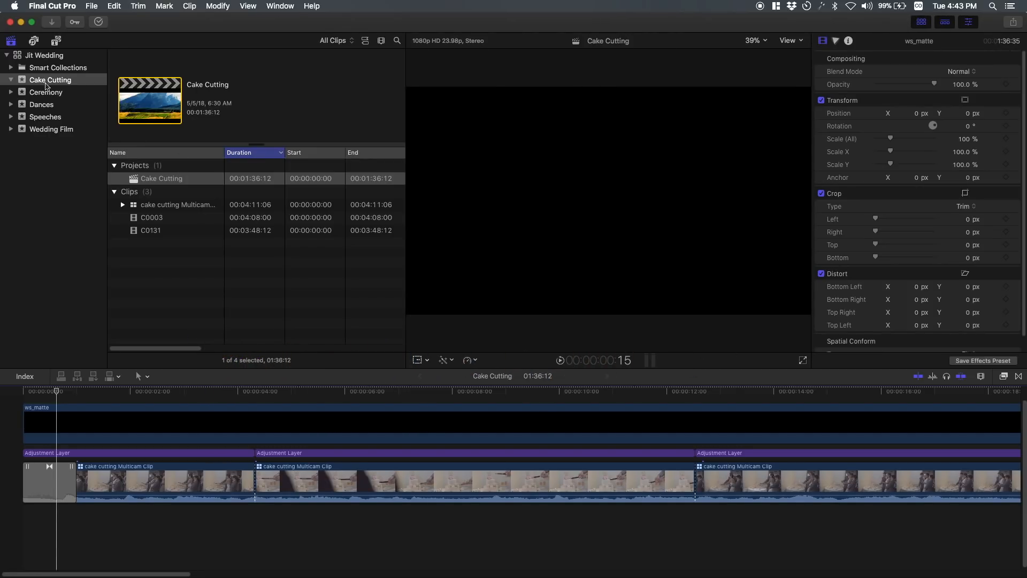
{"action": "left_click", "coordinate": [40, 105]}
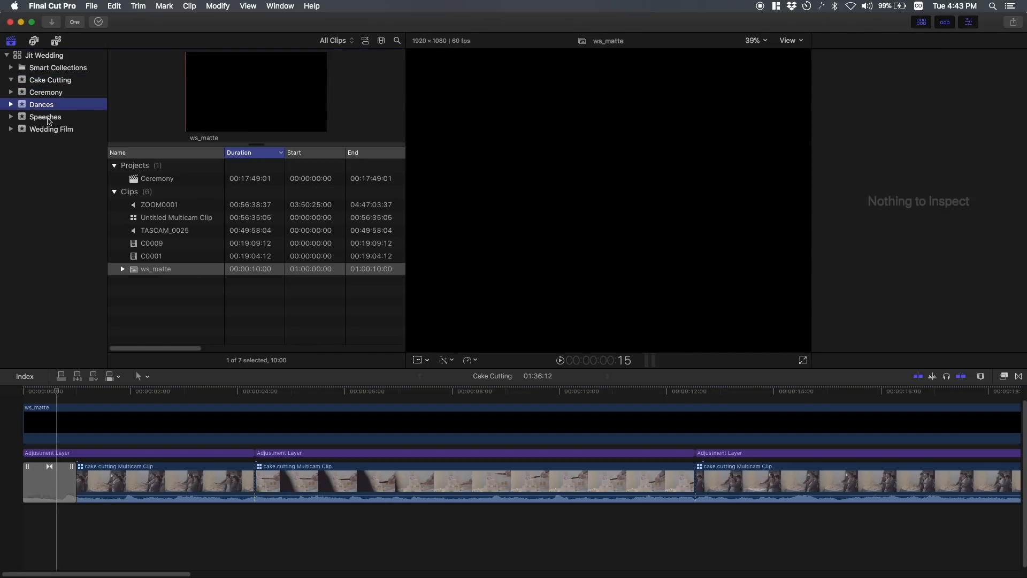
{"action": "left_click", "coordinate": [52, 129]}
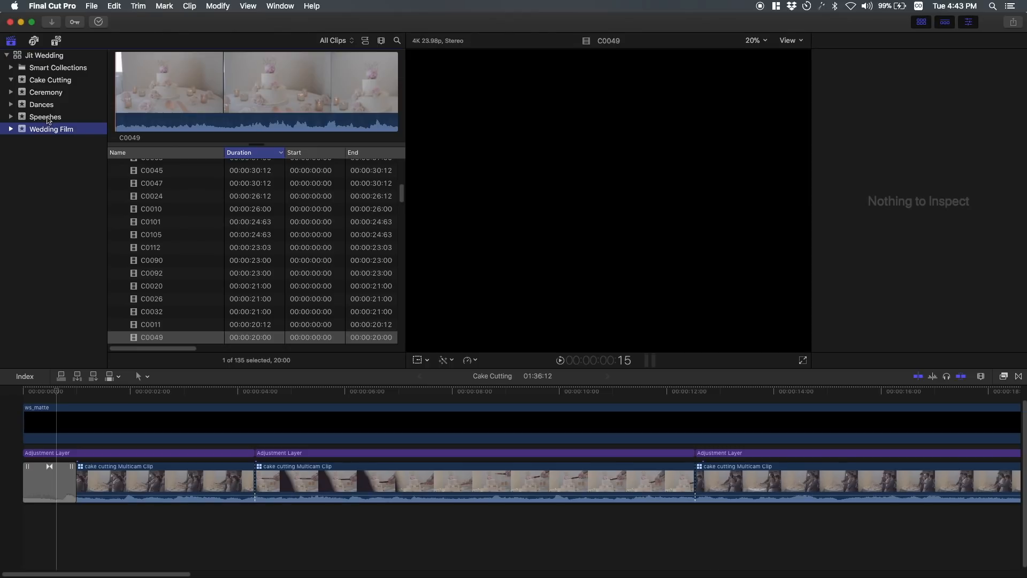
{"action": "left_click", "coordinate": [40, 105]}
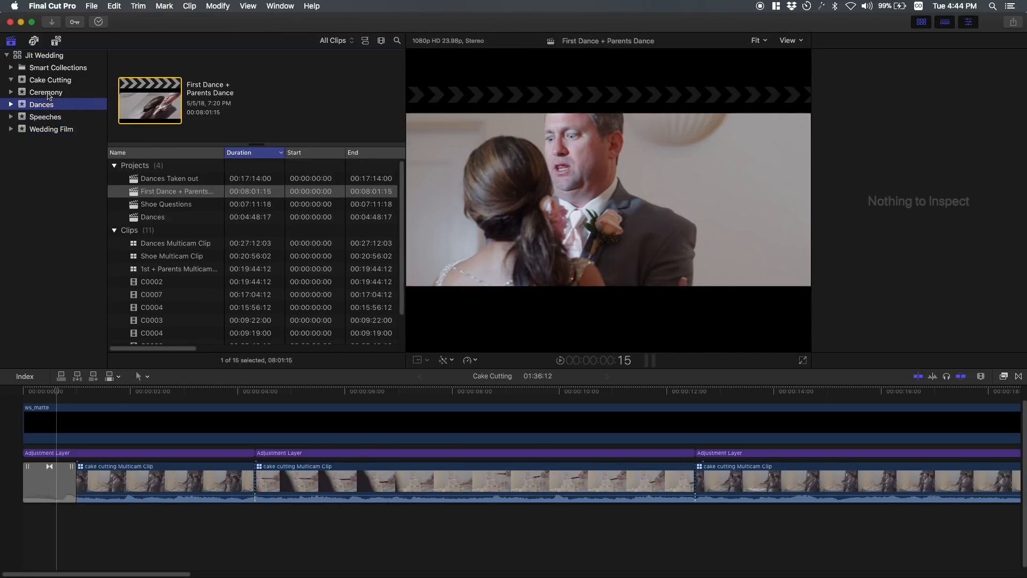
{"action": "left_click", "coordinate": [50, 79]}
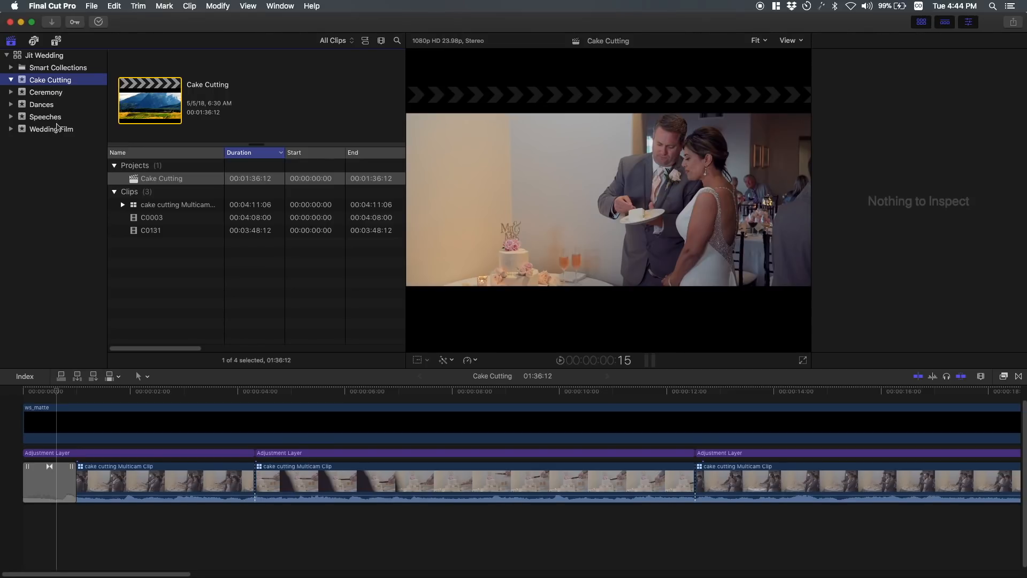
{"action": "mouse_move", "coordinate": [51, 129]}
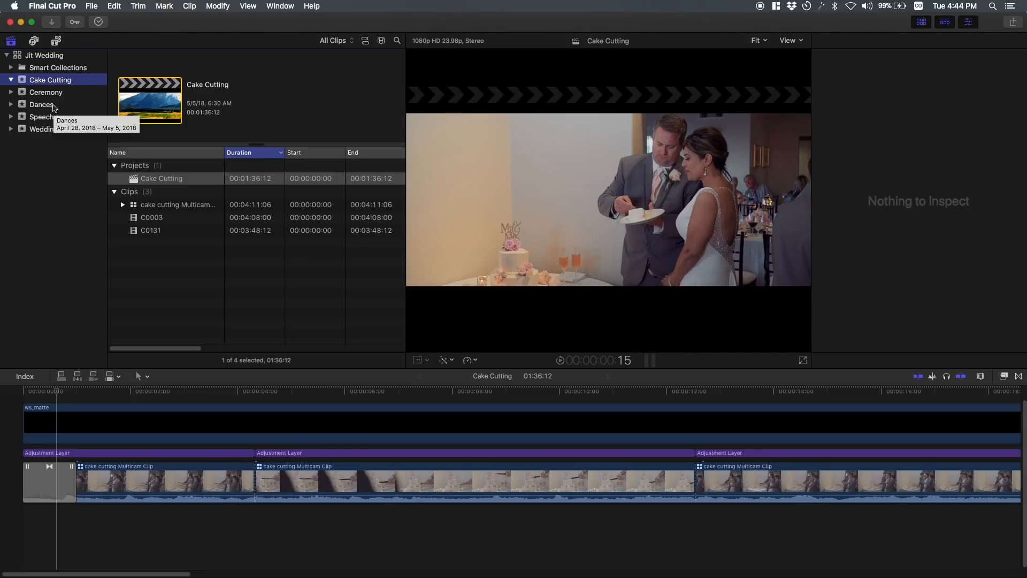
{"action": "mouse_move", "coordinate": [55, 82]}
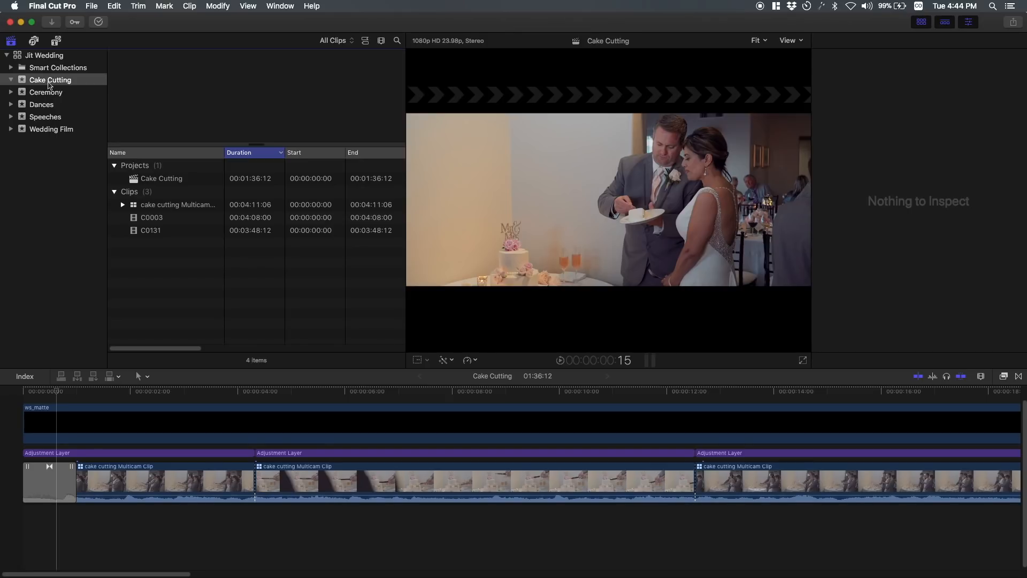
- Browse the Cake Cutting project and clips C0003 and C0131, dismissing the shortcut menu unused
{"action": "left_click", "coordinate": [50, 79]}
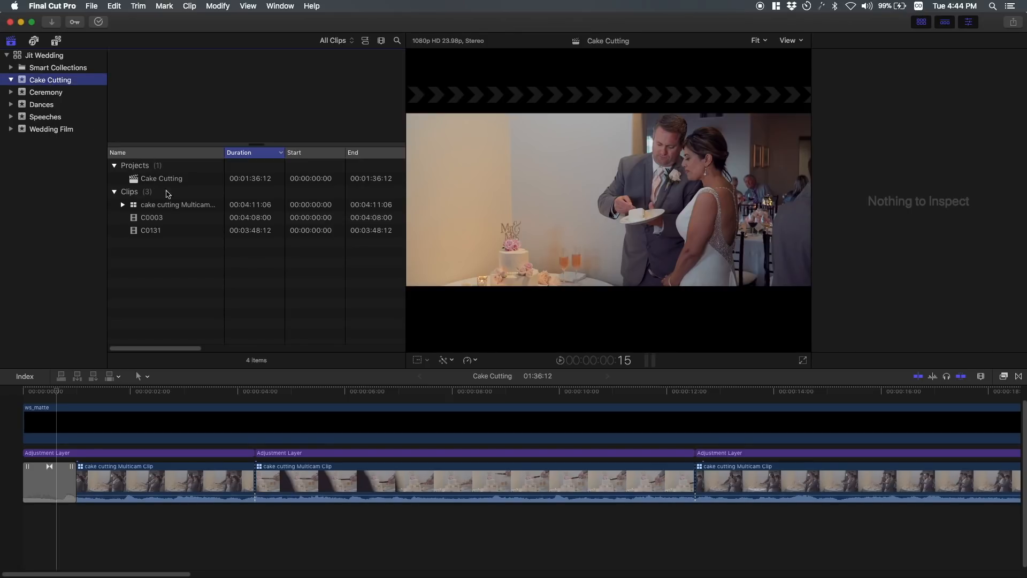
{"action": "left_click", "coordinate": [160, 178]}
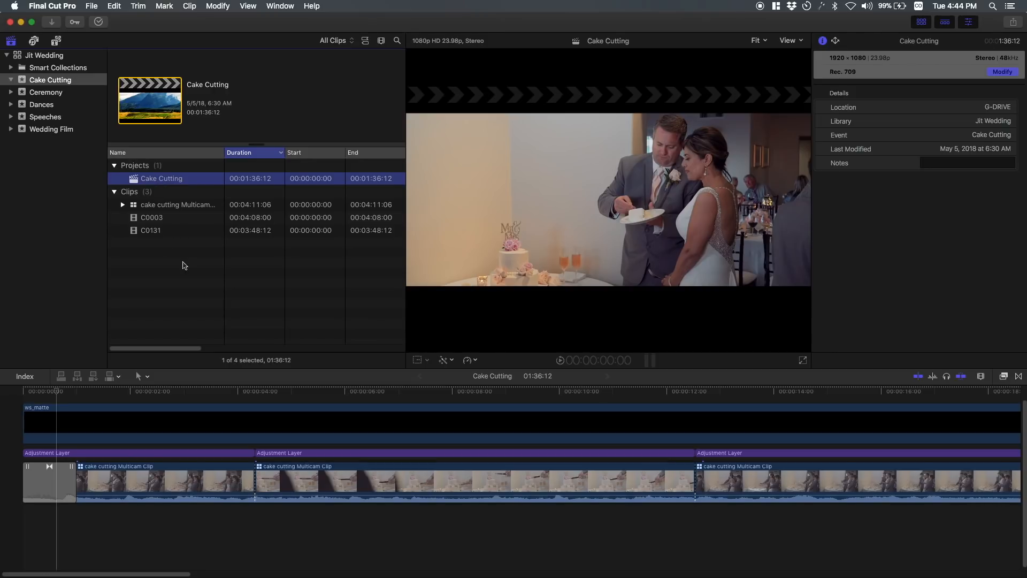
{"action": "mouse_move", "coordinate": [165, 237]}
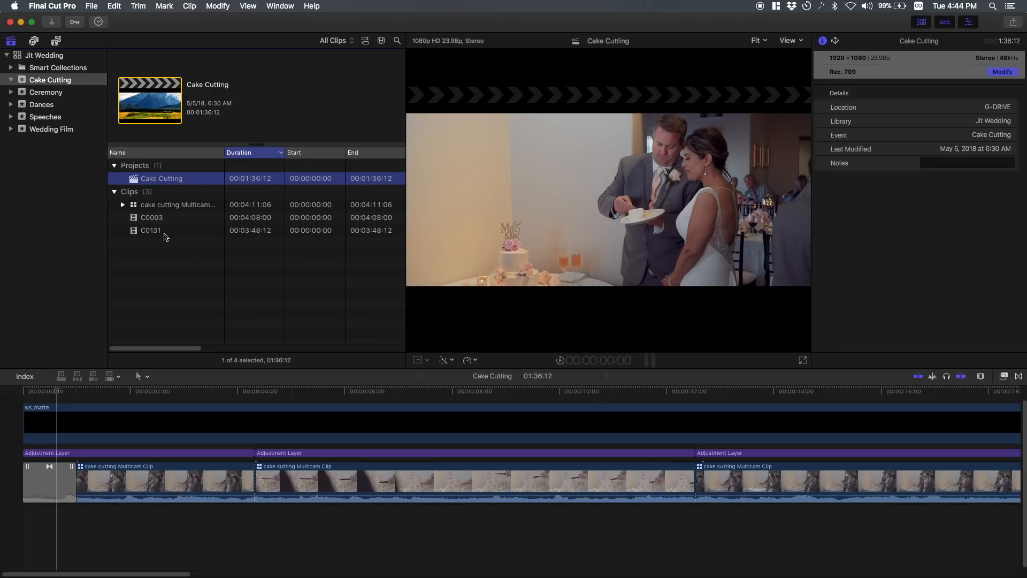
{"action": "mouse_move", "coordinate": [173, 228]}
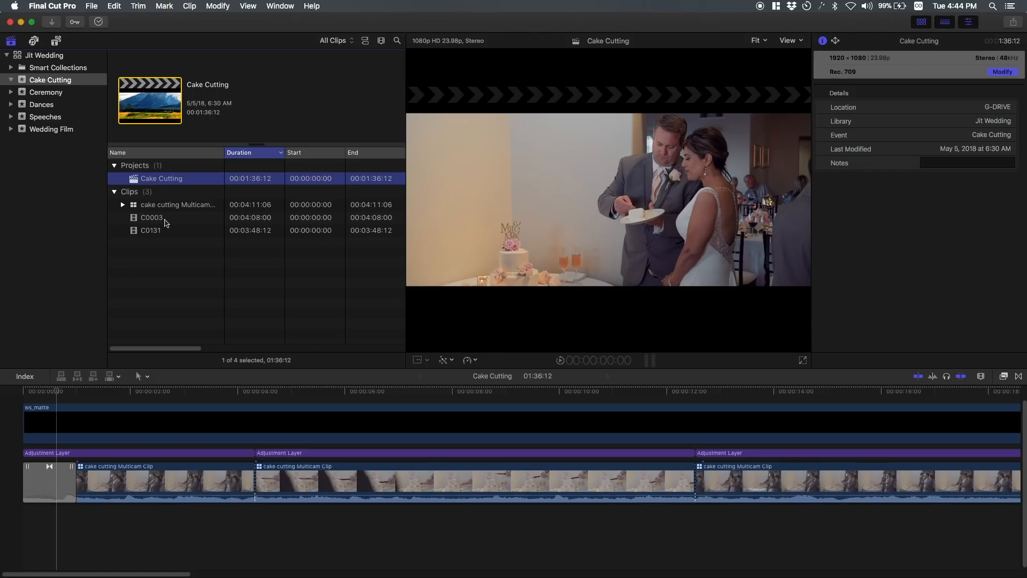
{"action": "left_click", "coordinate": [152, 216]}
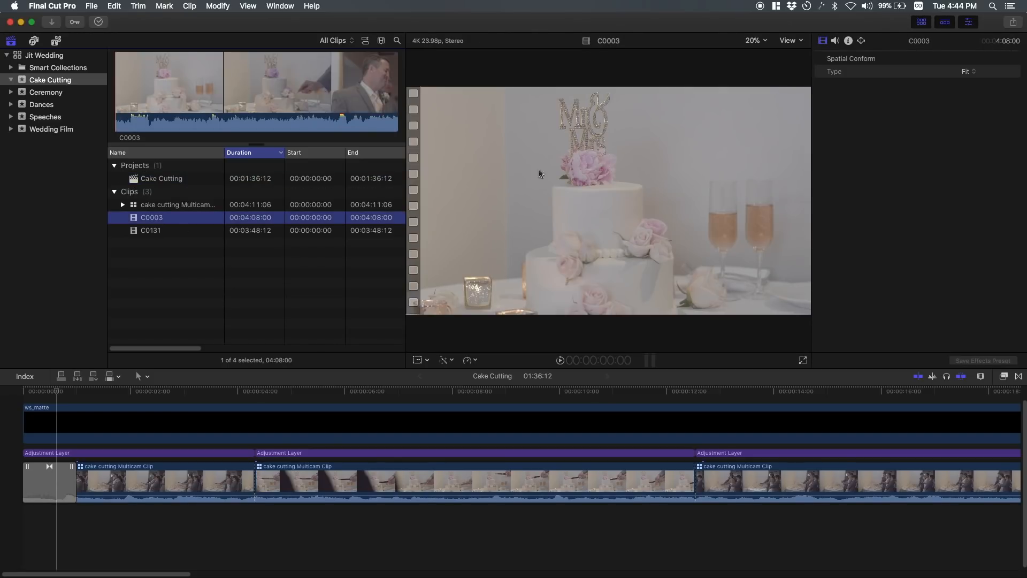
{"action": "left_click", "coordinate": [151, 230]}
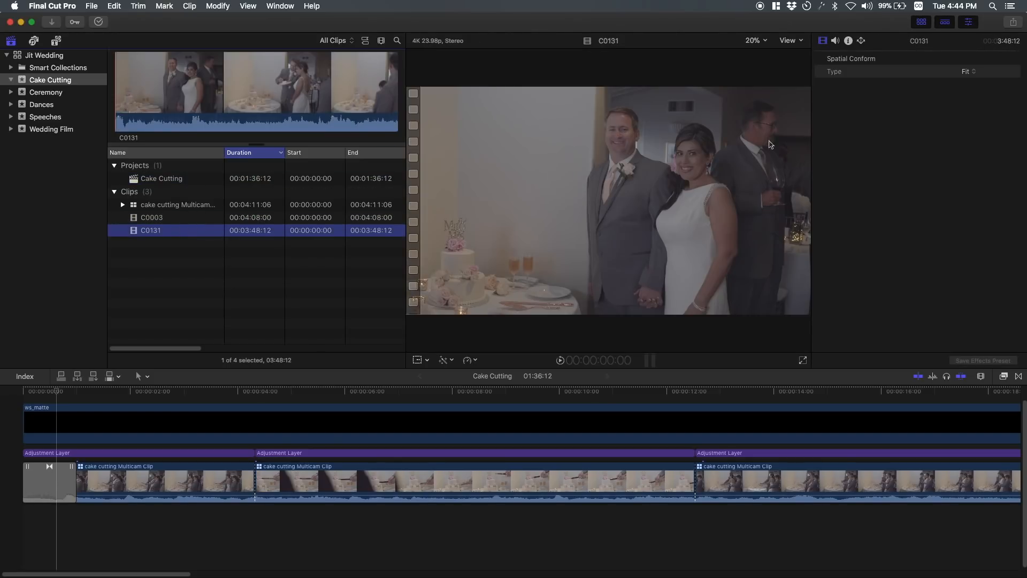
{"action": "left_click", "coordinate": [151, 217]}
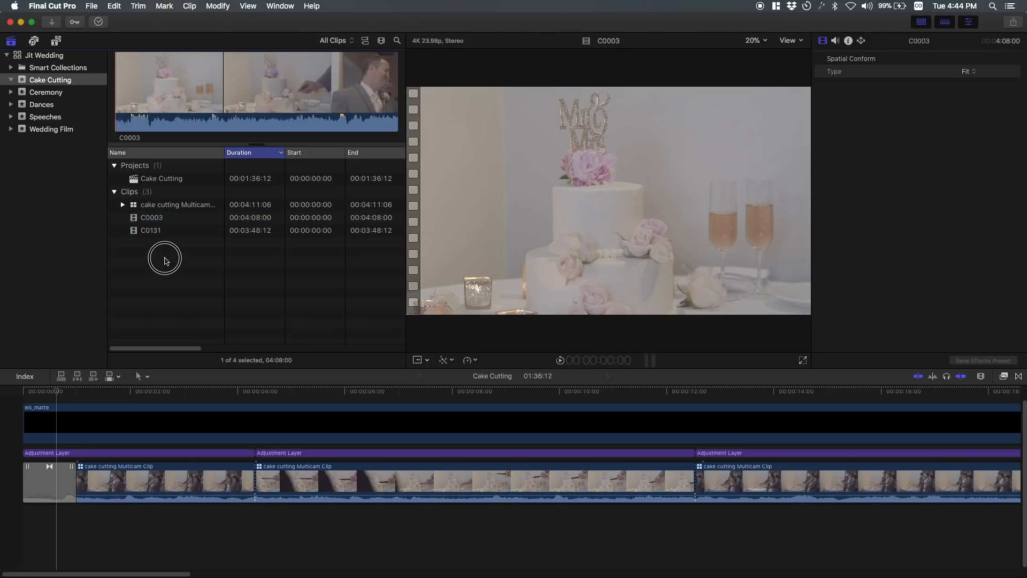
{"action": "left_click", "coordinate": [152, 217]}
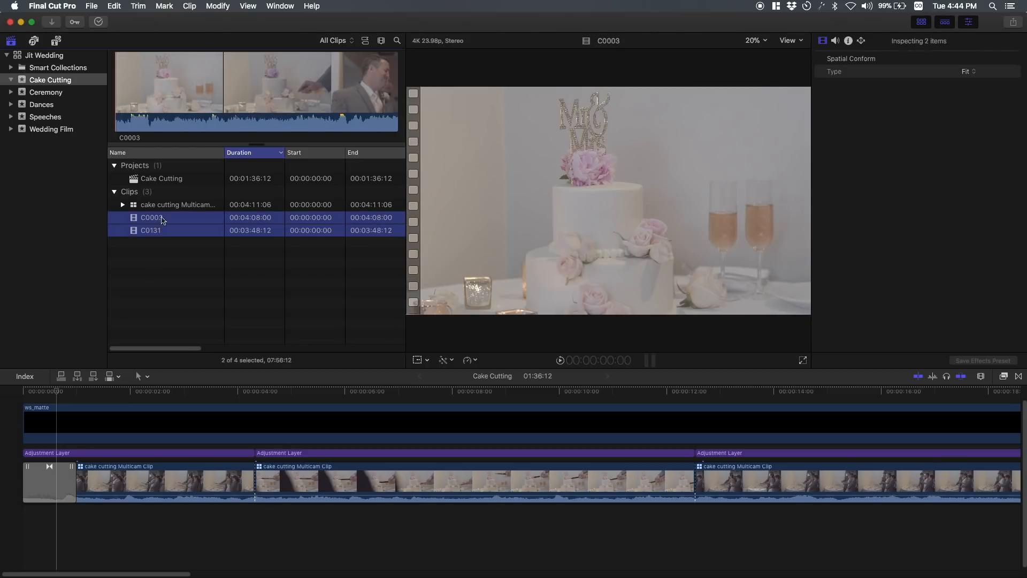
{"action": "right_click", "coordinate": [152, 217]}
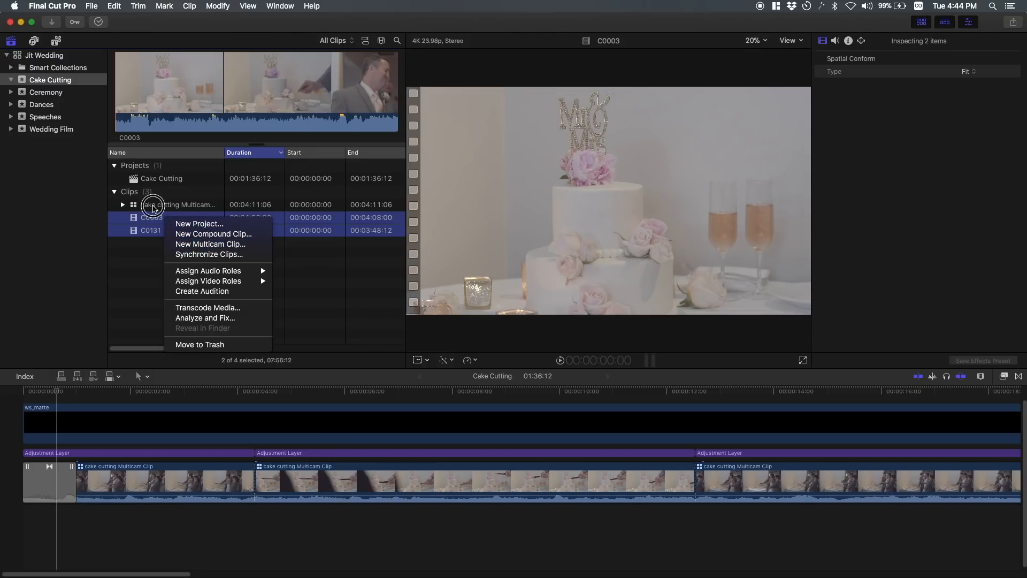
{"action": "left_click", "coordinate": [177, 204]}
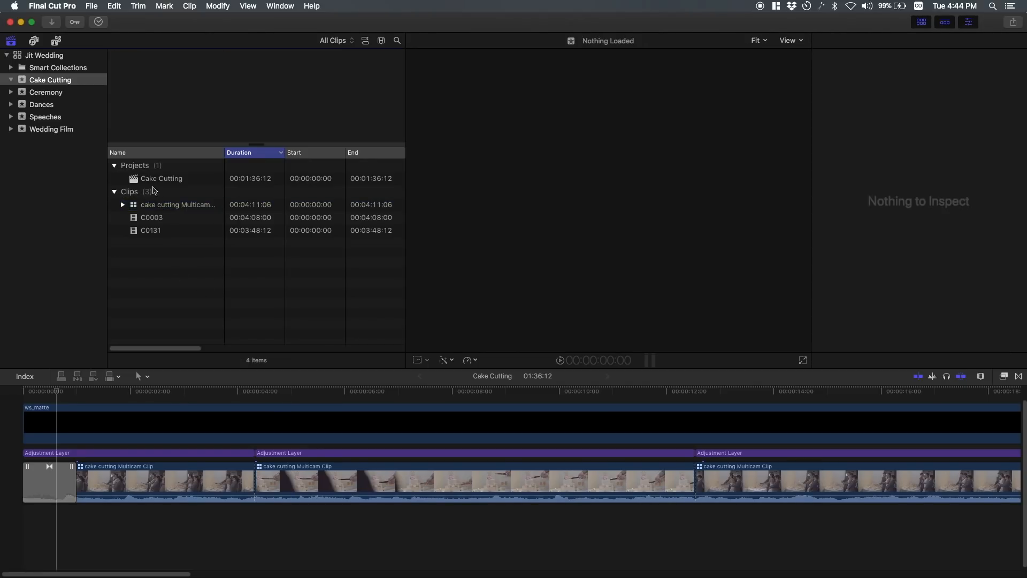
- Open the Ceremony event and preview clips ZOOM0001, TASCAM_0025, C0001 and C0009
{"action": "left_click", "coordinate": [161, 178]}
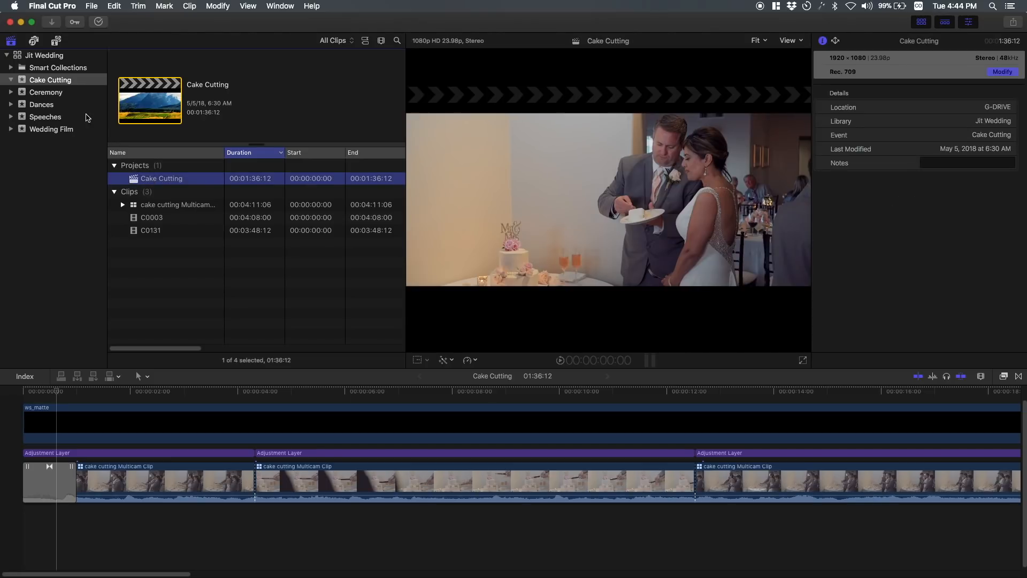
{"action": "left_click", "coordinate": [46, 92]}
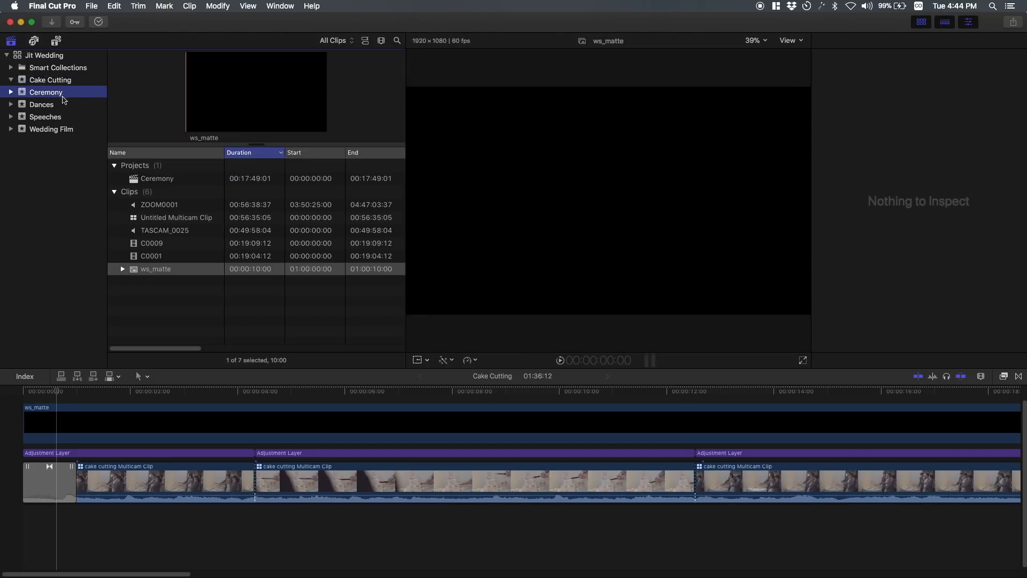
{"action": "mouse_move", "coordinate": [164, 209]}
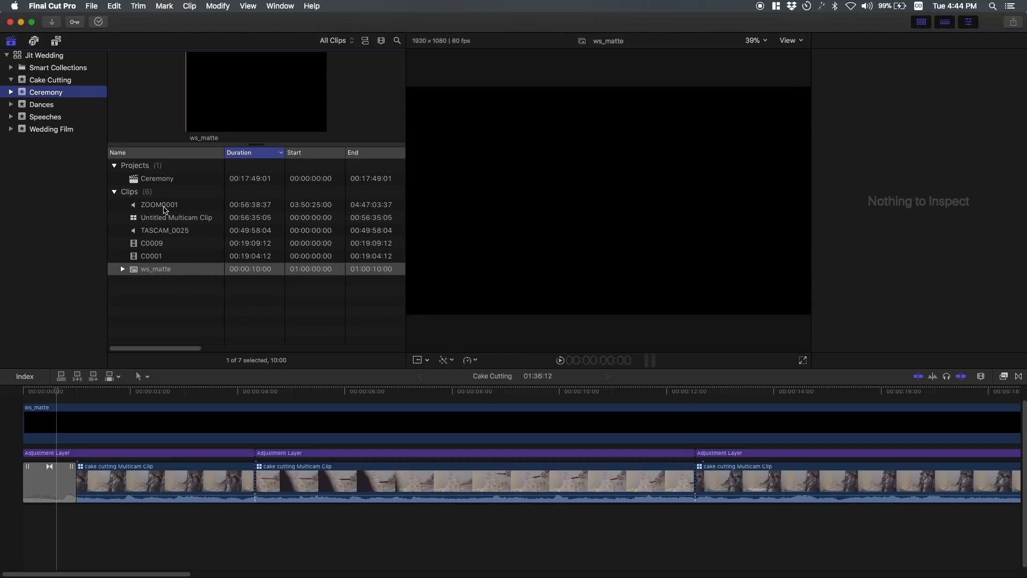
{"action": "left_click", "coordinate": [160, 204]}
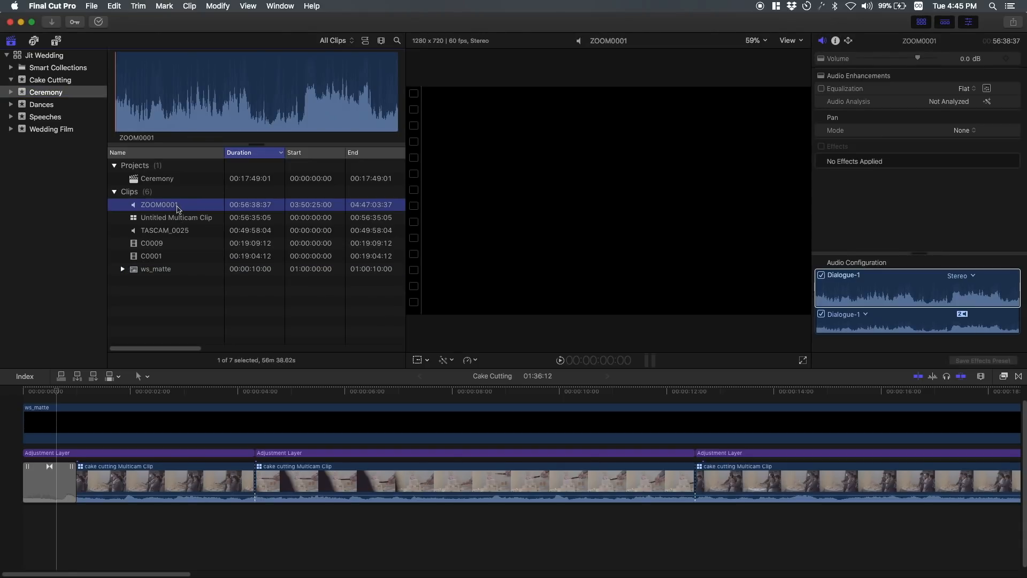
{"action": "double_click", "coordinate": [157, 204]}
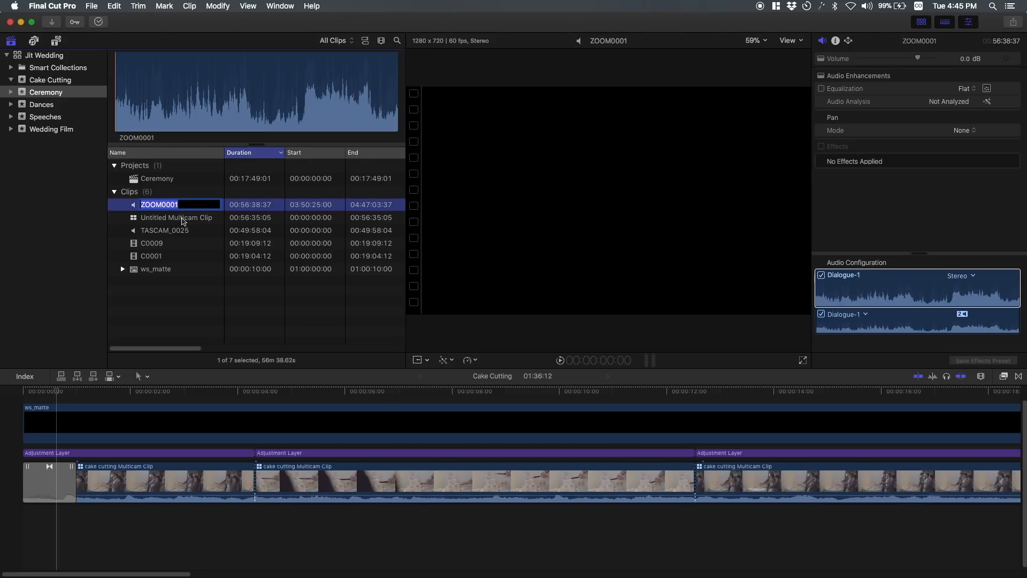
{"action": "left_click", "coordinate": [164, 230]}
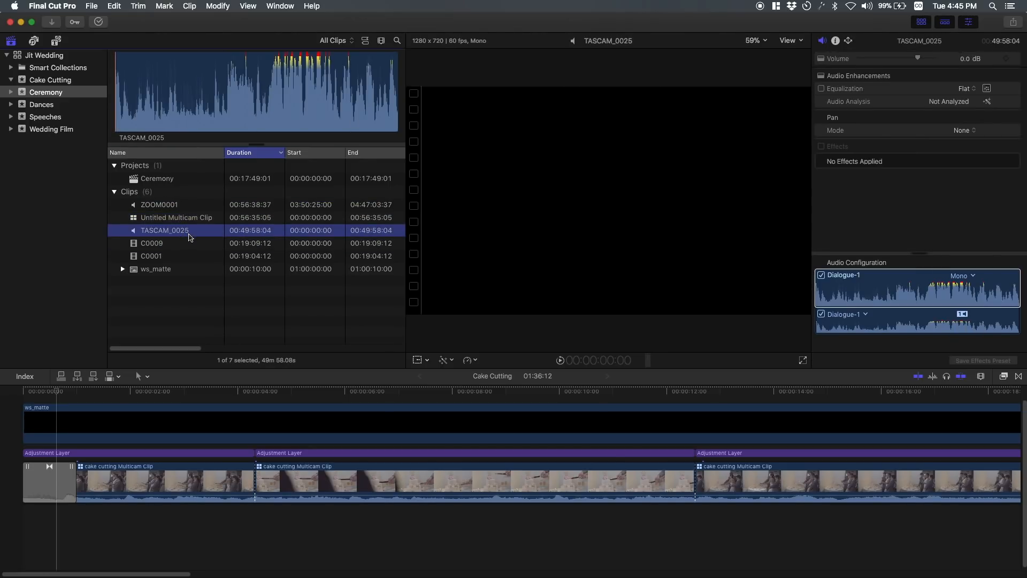
{"action": "left_click", "coordinate": [151, 256]}
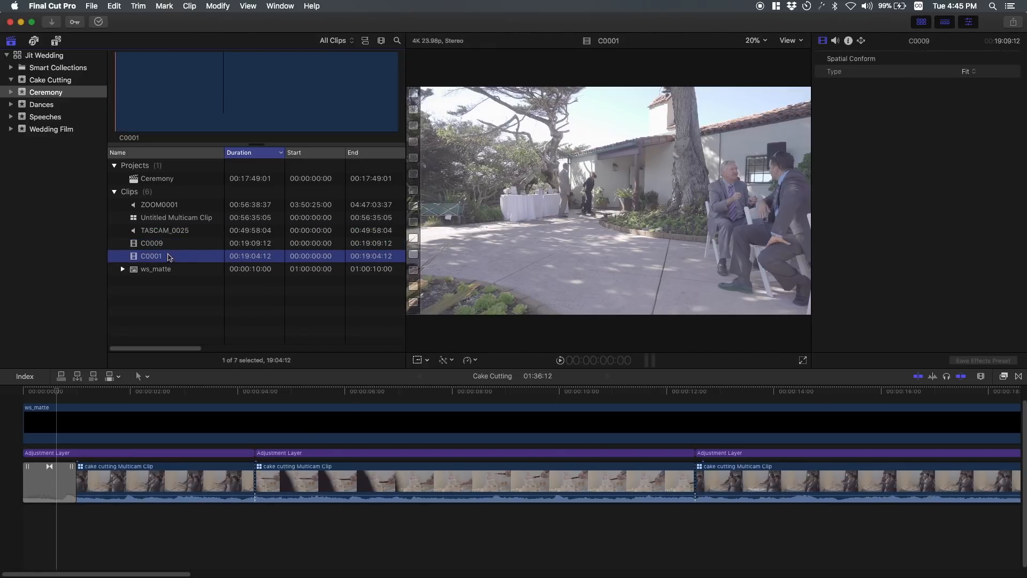
{"action": "left_click", "coordinate": [151, 243]}
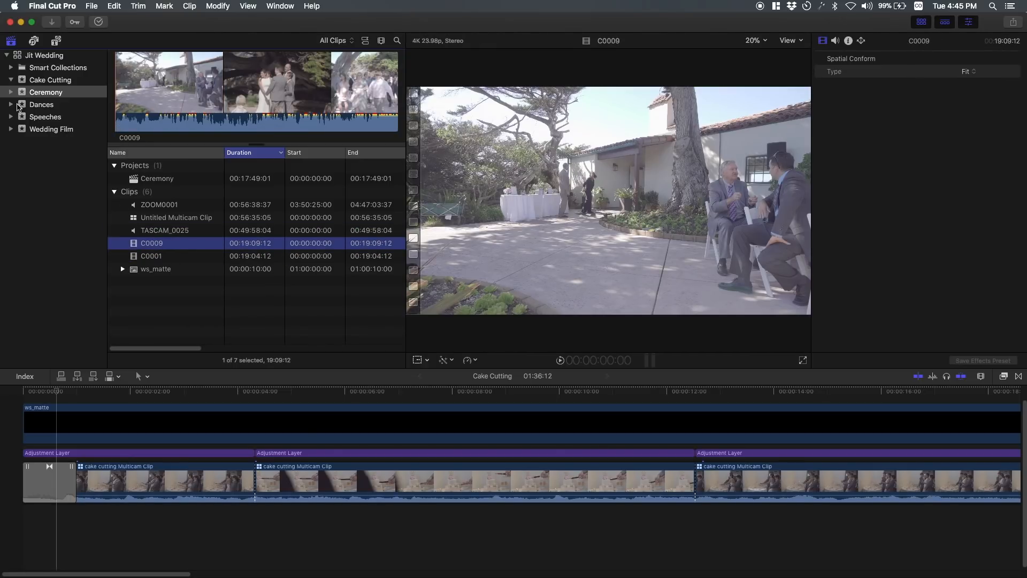
{"action": "mouse_move", "coordinate": [48, 123]}
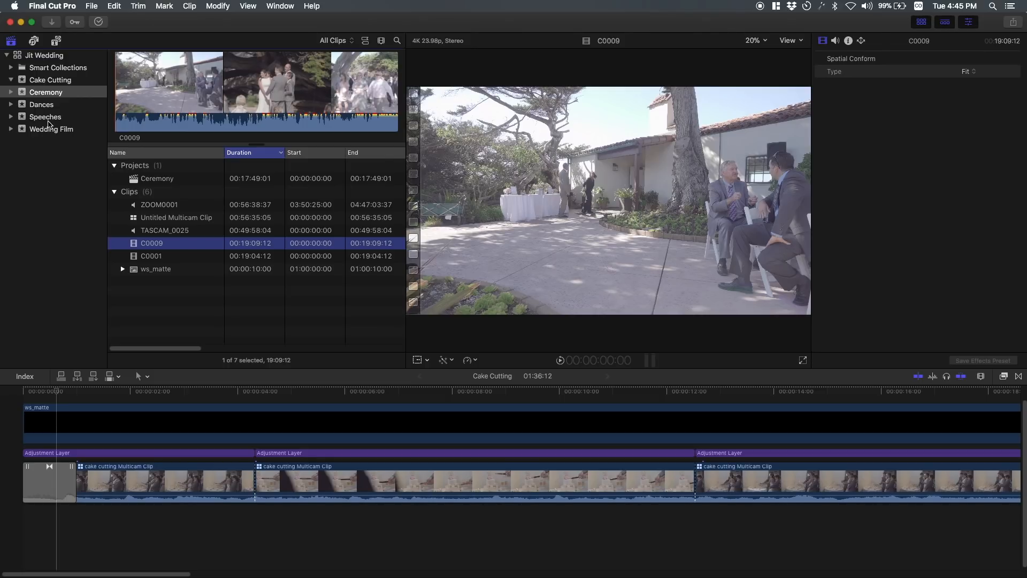
{"action": "mouse_move", "coordinate": [48, 123]}
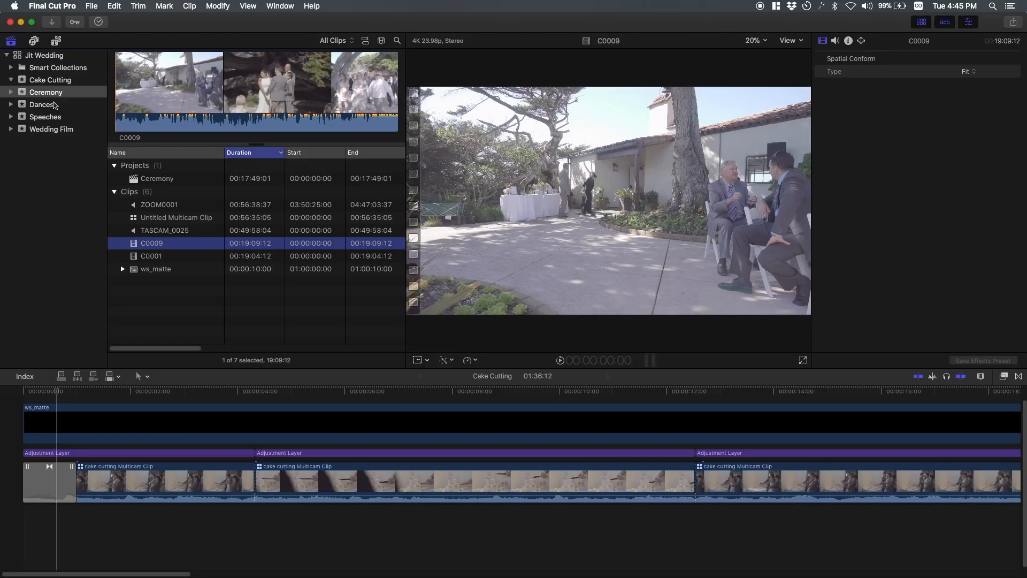
{"action": "mouse_move", "coordinate": [45, 175]}
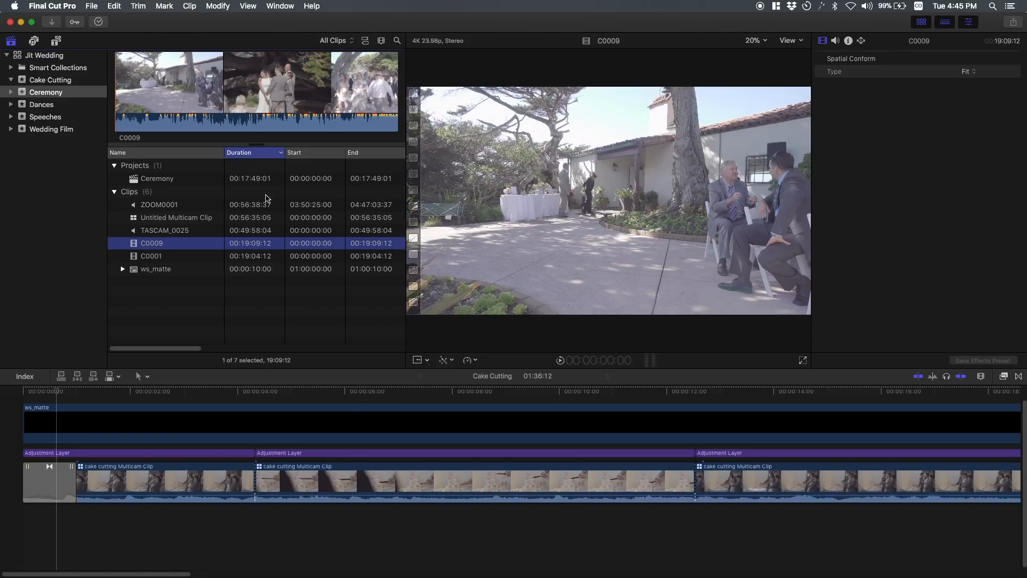
- Return to the Cake Cutting event and open the File menu
{"action": "left_click", "coordinate": [50, 79]}
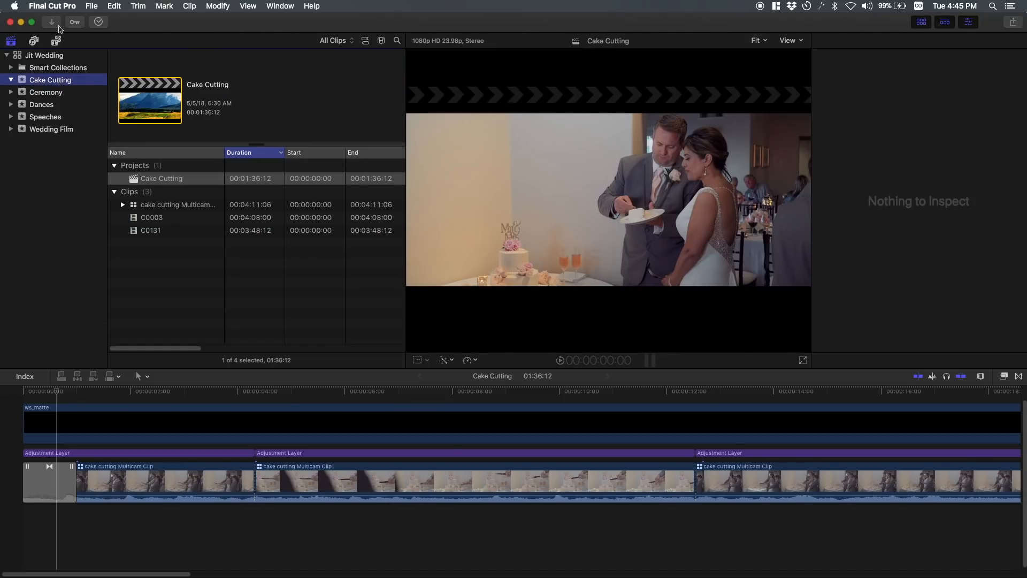
{"action": "left_click", "coordinate": [91, 5]}
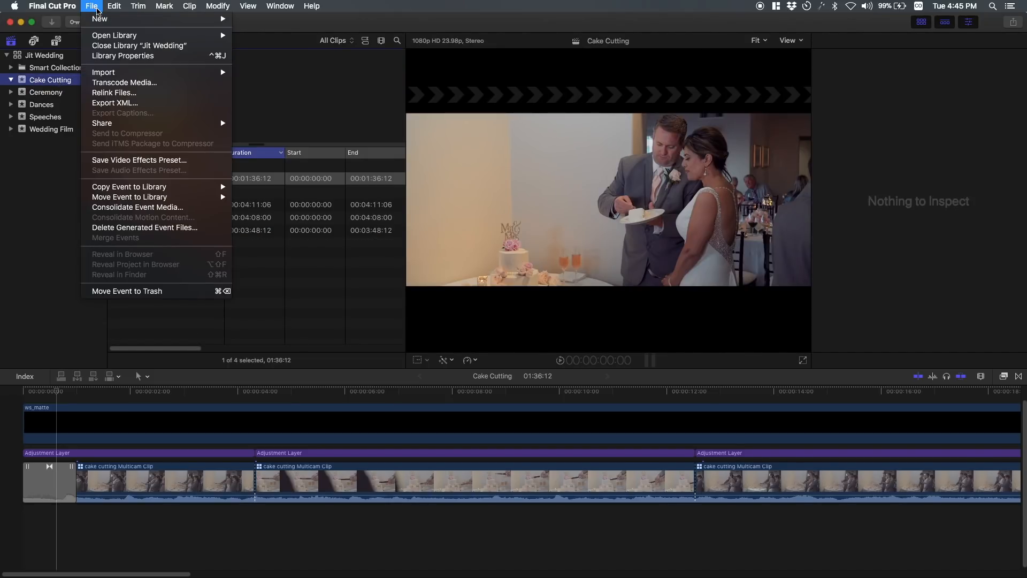
{"action": "mouse_move", "coordinate": [99, 18]}
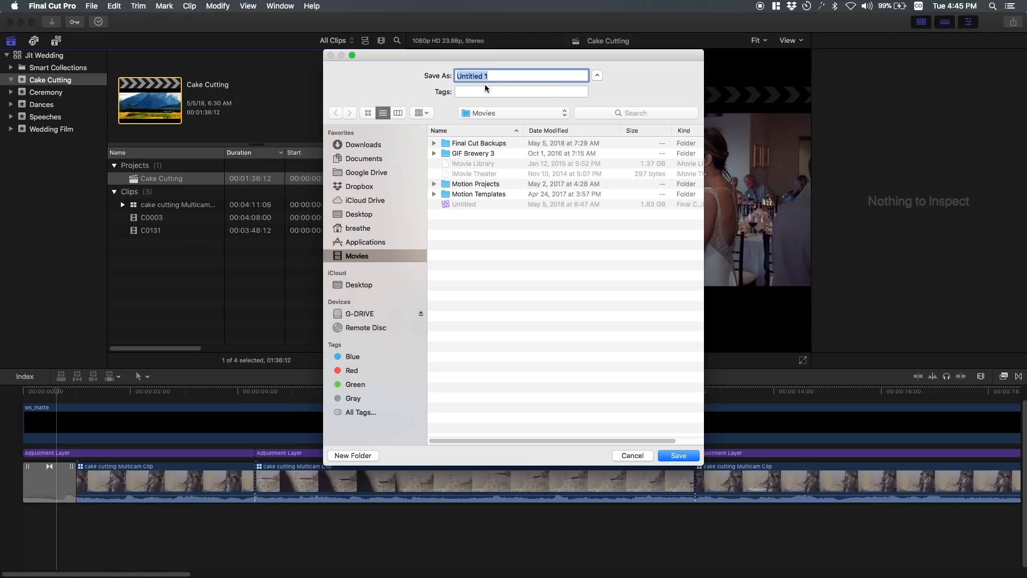
{"action": "mouse_move", "coordinate": [605, 388]}
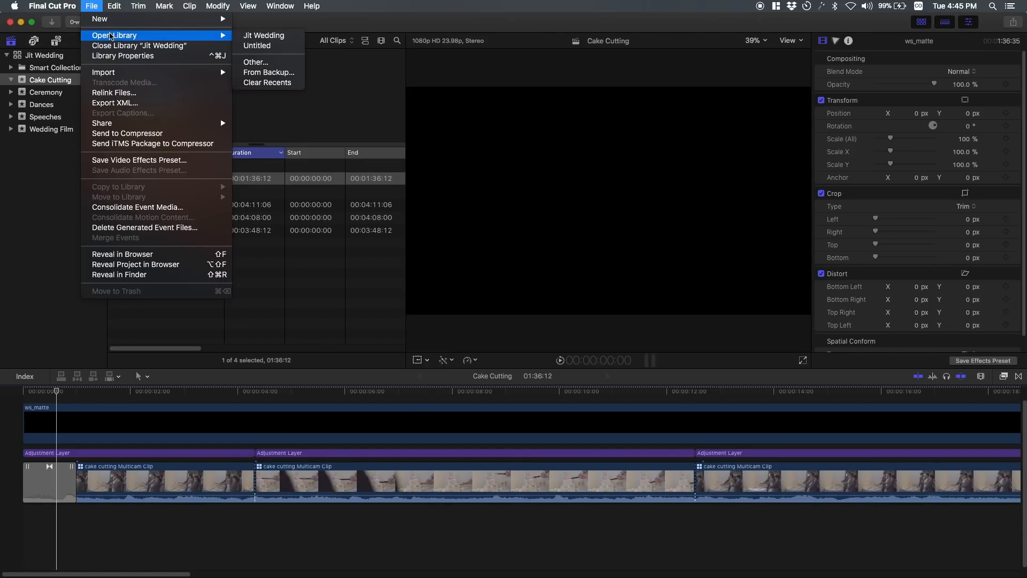
- Open the Untitled library and view the experiment project in its 8-1-17 event
{"action": "left_click", "coordinate": [256, 45]}
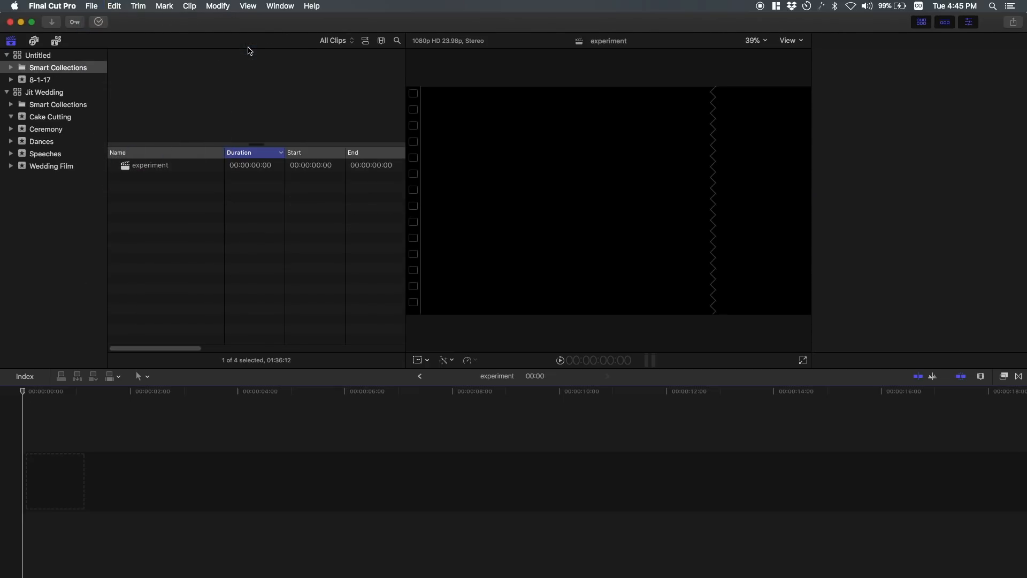
{"action": "left_click", "coordinate": [38, 55]}
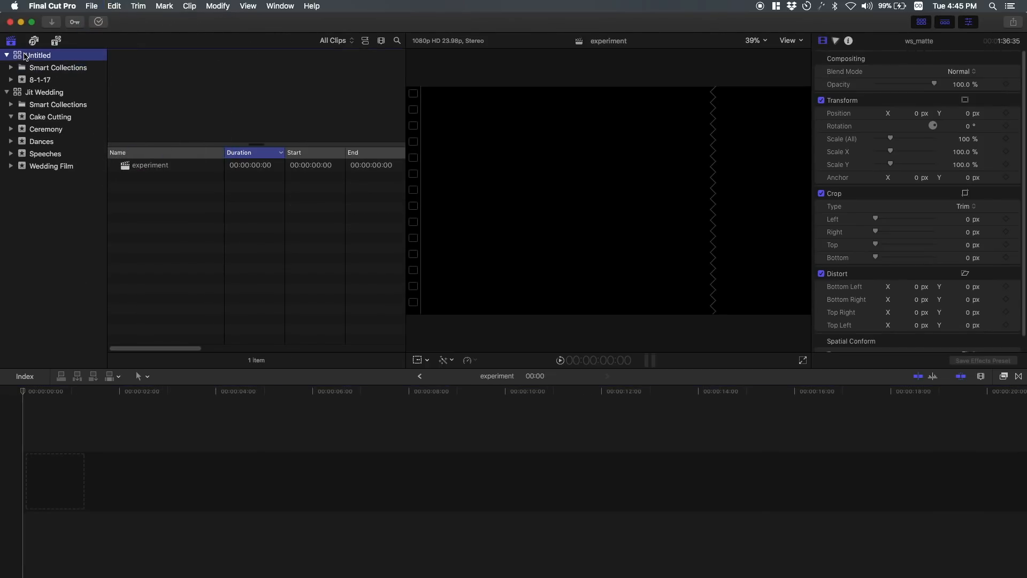
{"action": "left_click", "coordinate": [40, 79]}
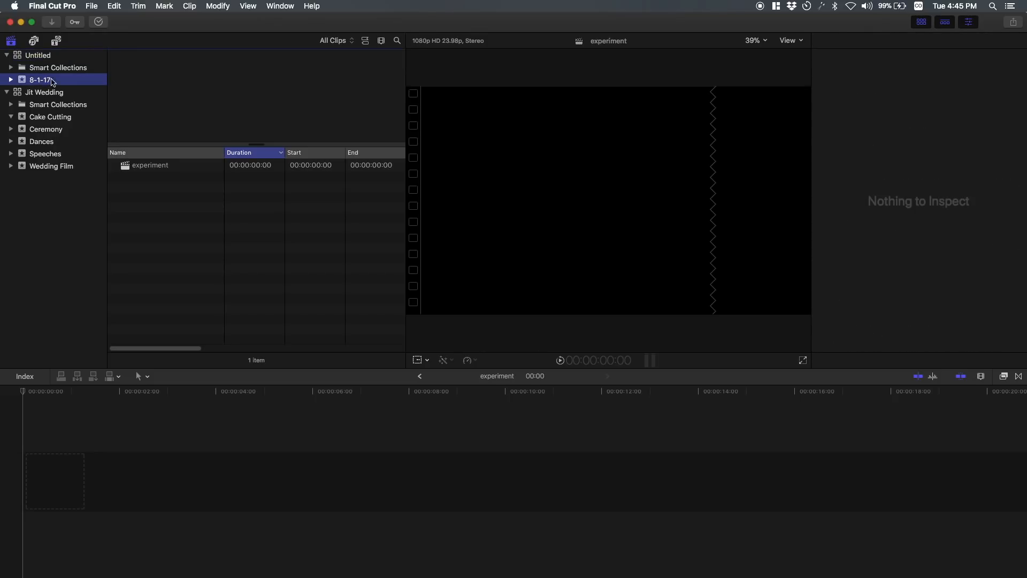
{"action": "mouse_move", "coordinate": [52, 84]}
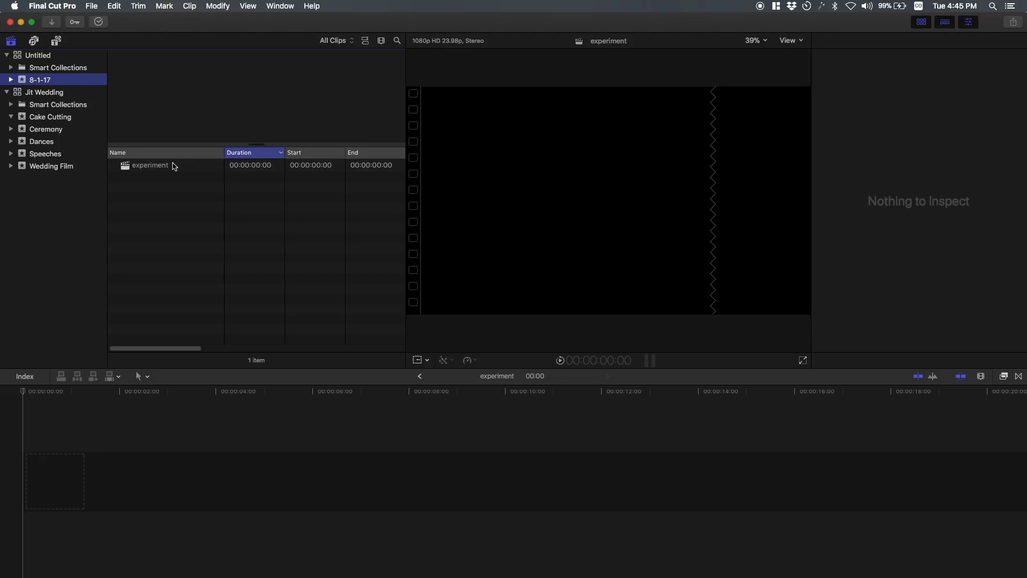
{"action": "left_click", "coordinate": [150, 165]}
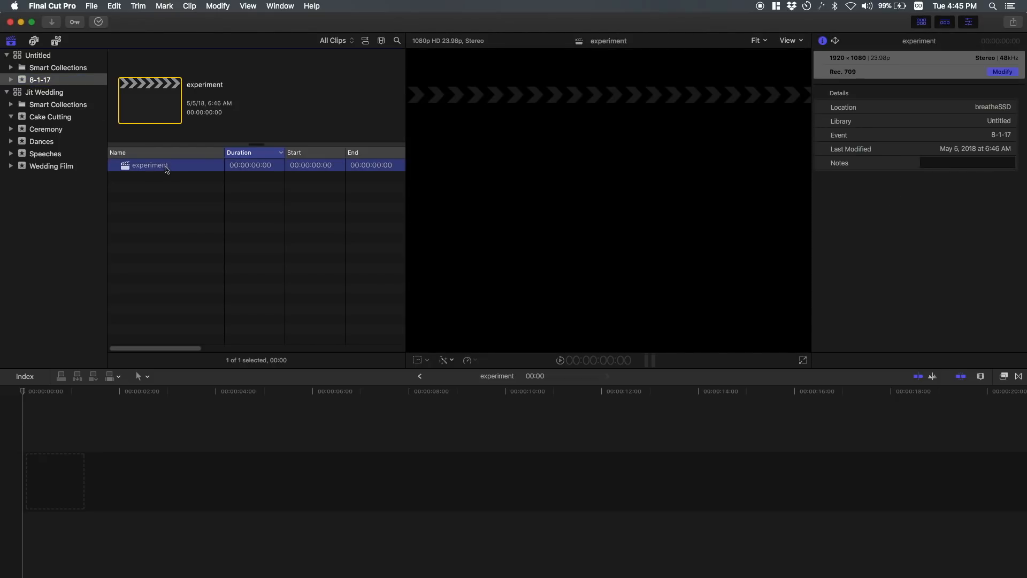
{"action": "mouse_move", "coordinate": [275, 129]}
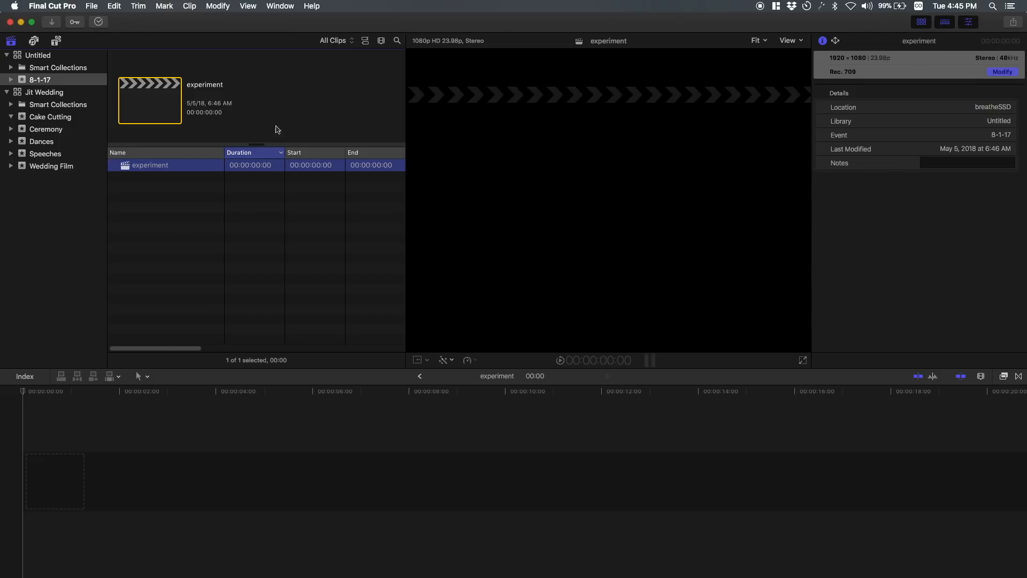
{"action": "mouse_move", "coordinate": [42, 64]}
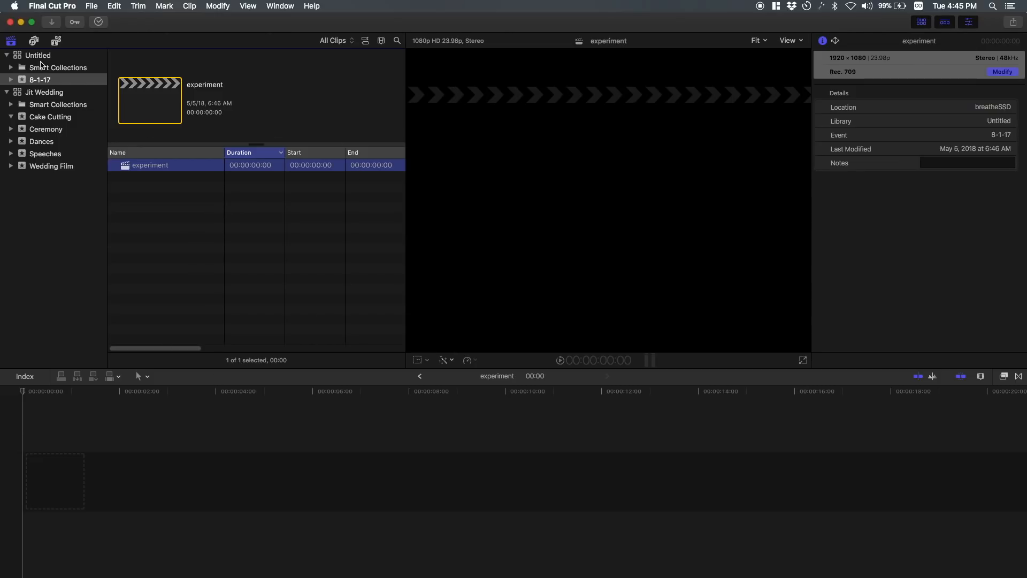
{"action": "mouse_move", "coordinate": [155, 202]}
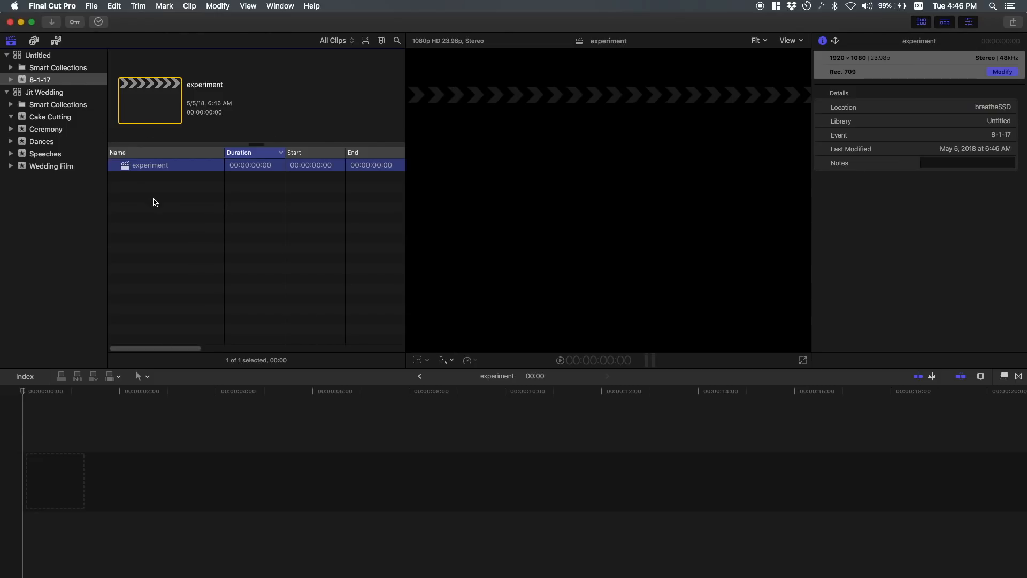
{"action": "mouse_move", "coordinate": [140, 195]}
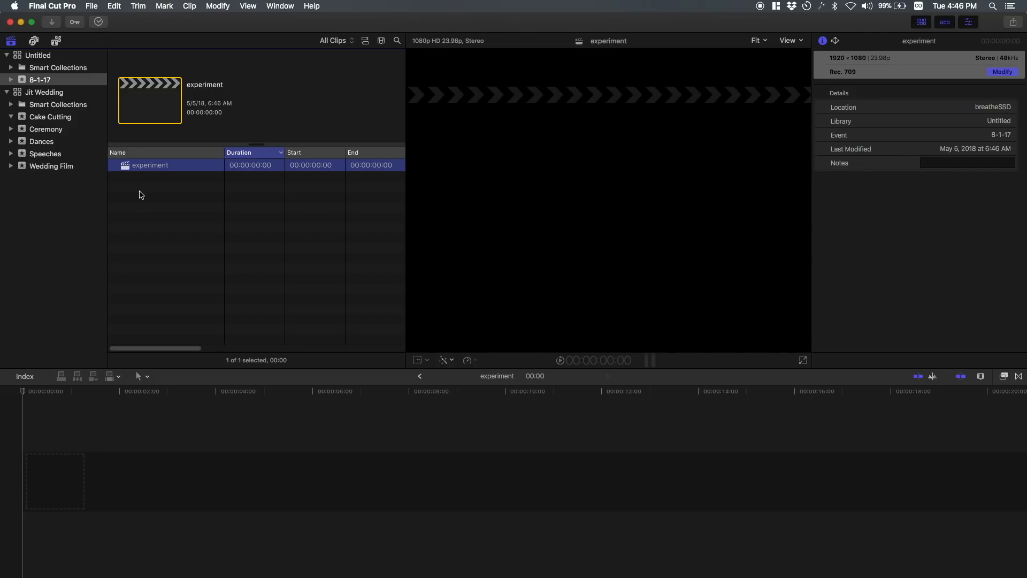
{"action": "mouse_move", "coordinate": [60, 74]}
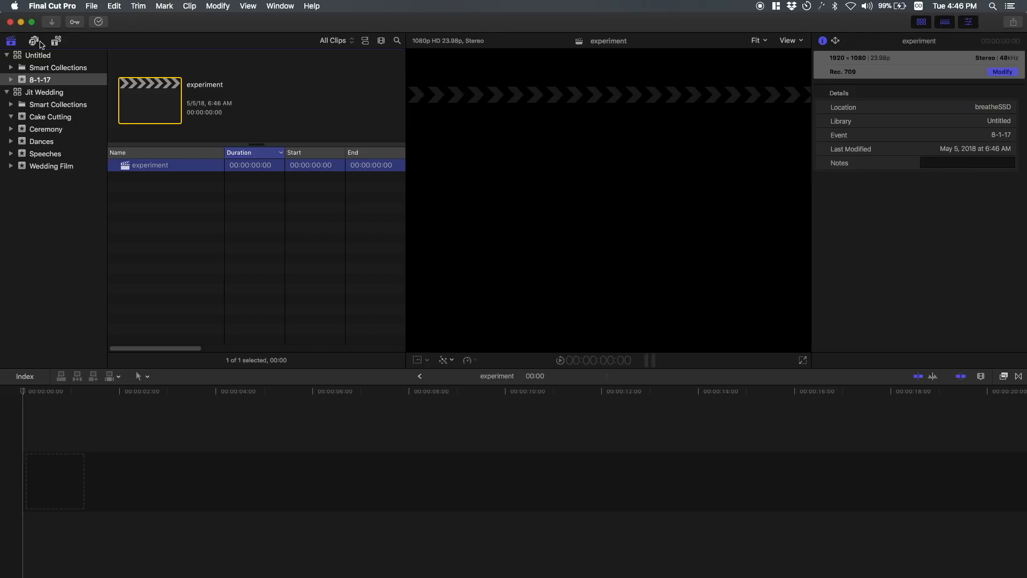
- Close the Untitled library from its sidebar shortcut menu
{"action": "left_click", "coordinate": [34, 41]}
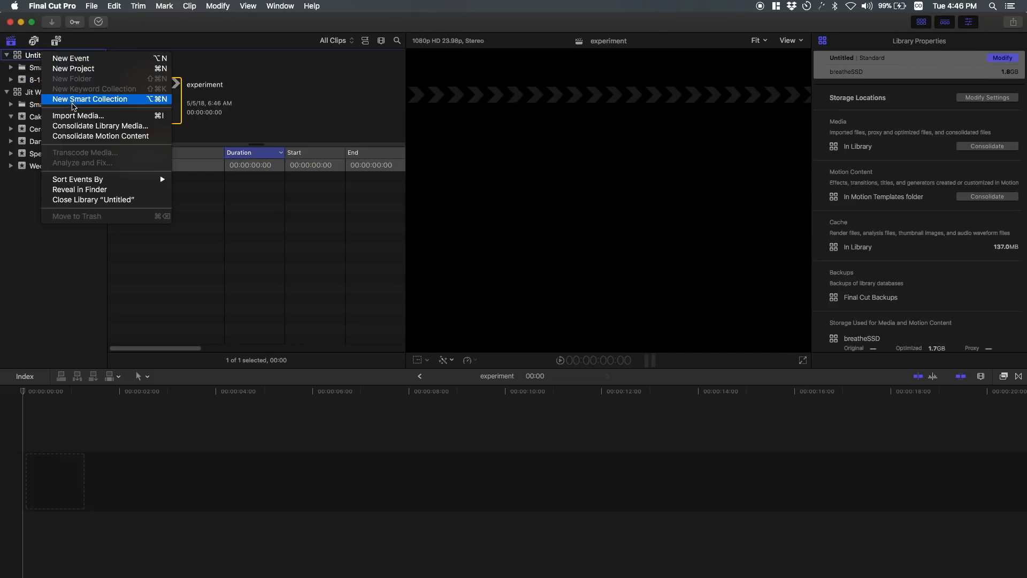
{"action": "mouse_move", "coordinate": [74, 203]}
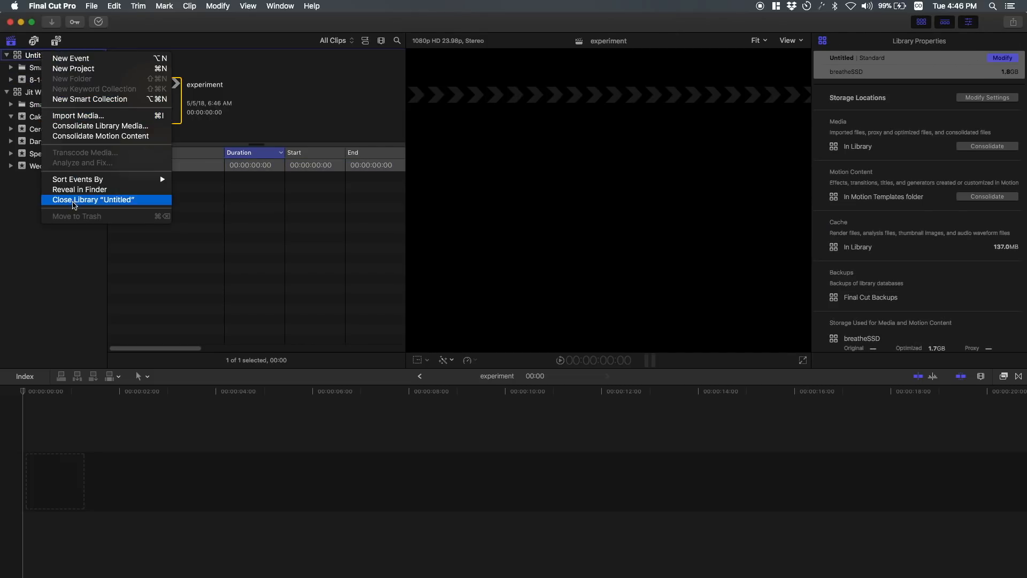
{"action": "left_click", "coordinate": [93, 199]}
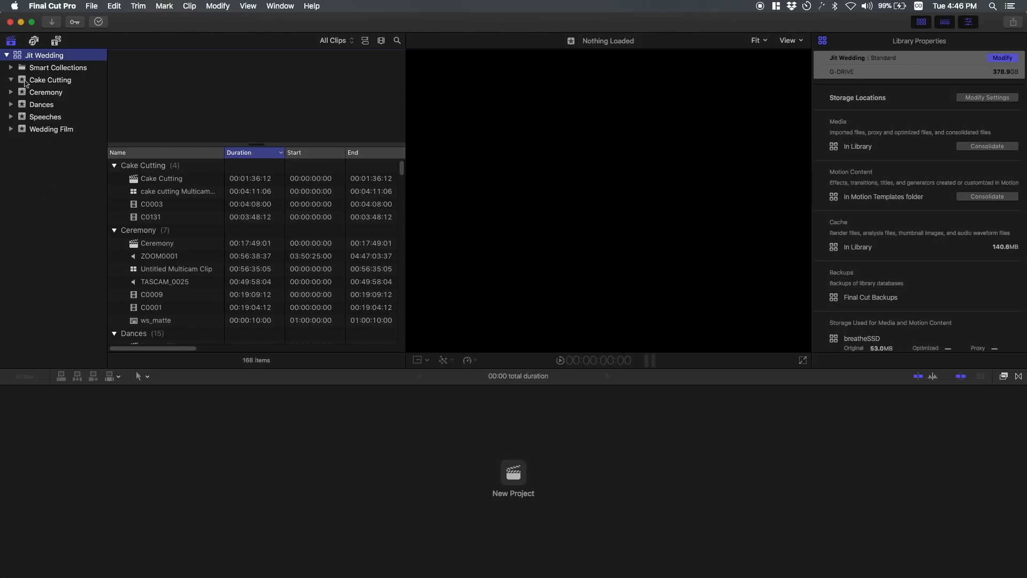
{"action": "mouse_move", "coordinate": [51, 85]}
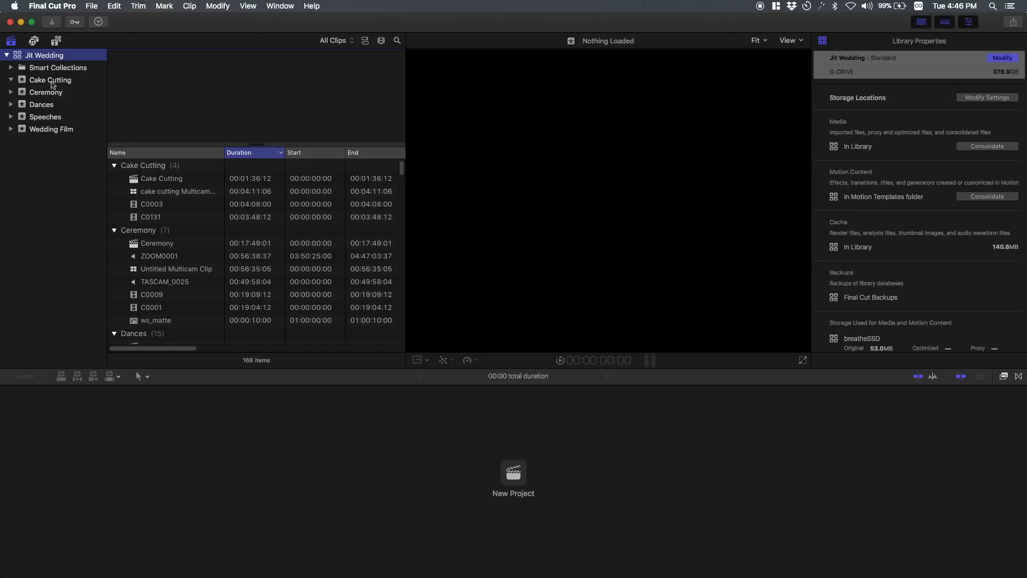
- Browse the Dances event's projects, then switch to the Wedding Film event
{"action": "left_click", "coordinate": [46, 91]}
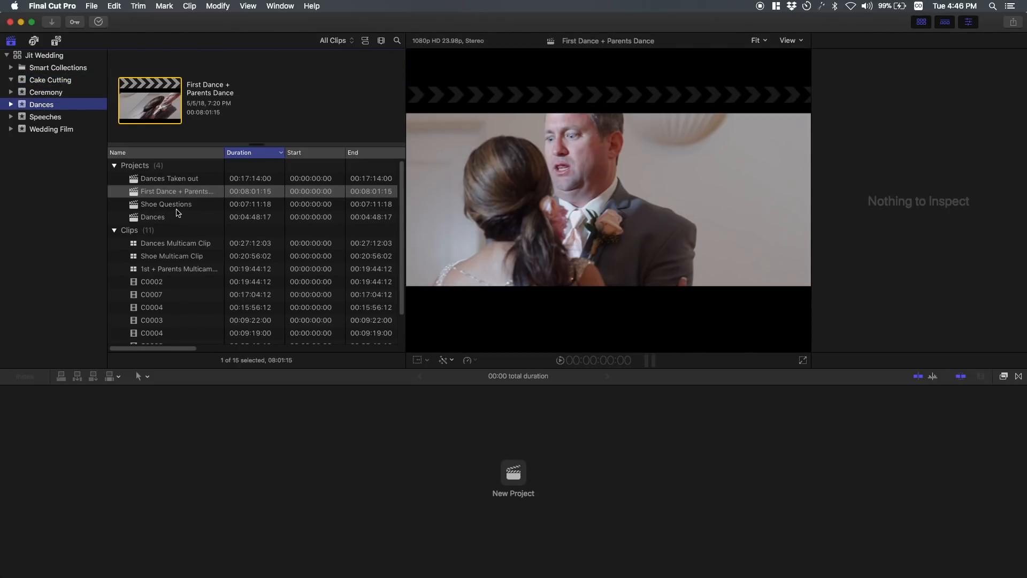
{"action": "mouse_move", "coordinate": [192, 190]}
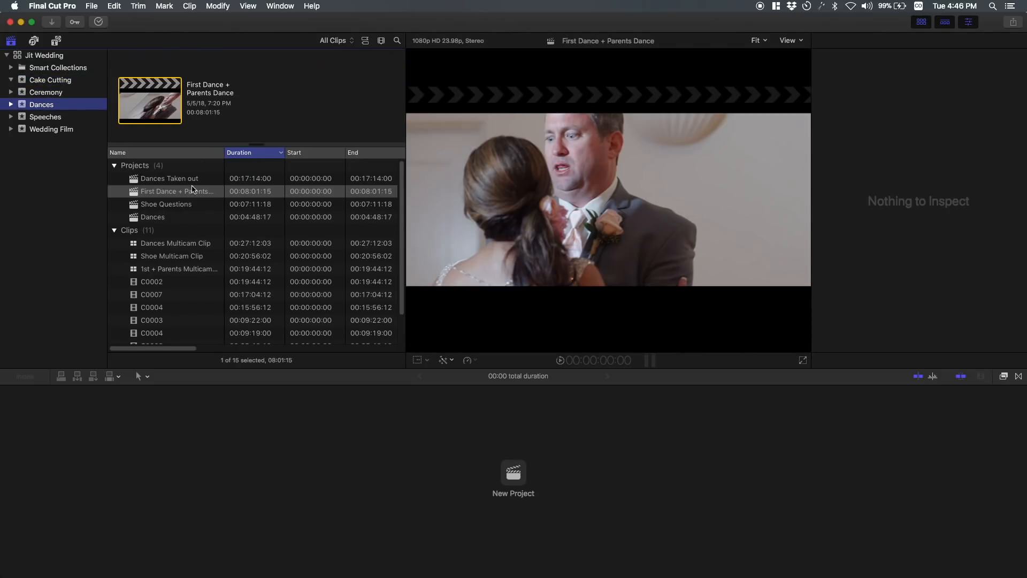
{"action": "left_click", "coordinate": [166, 204]}
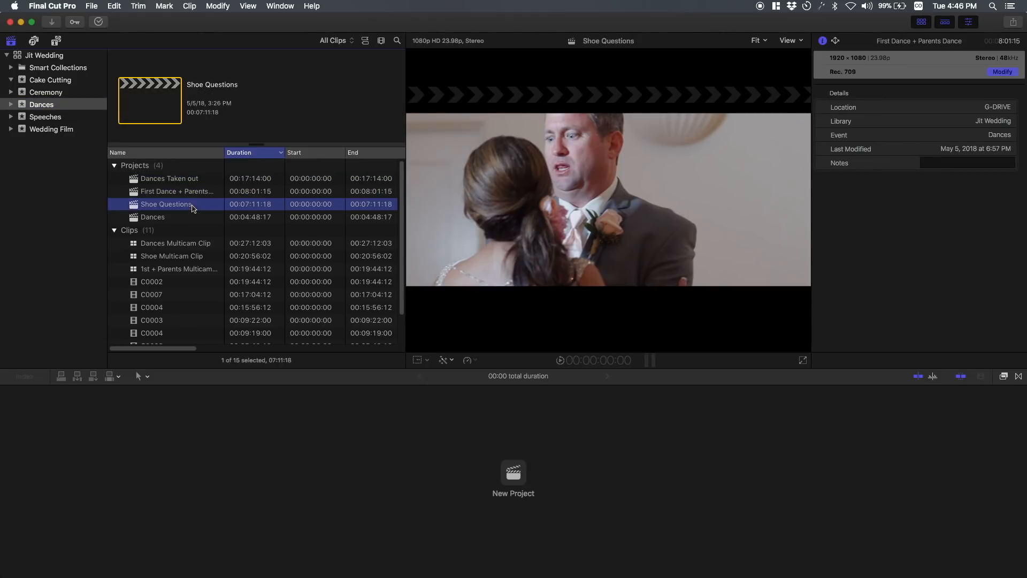
{"action": "left_click", "coordinate": [152, 216]}
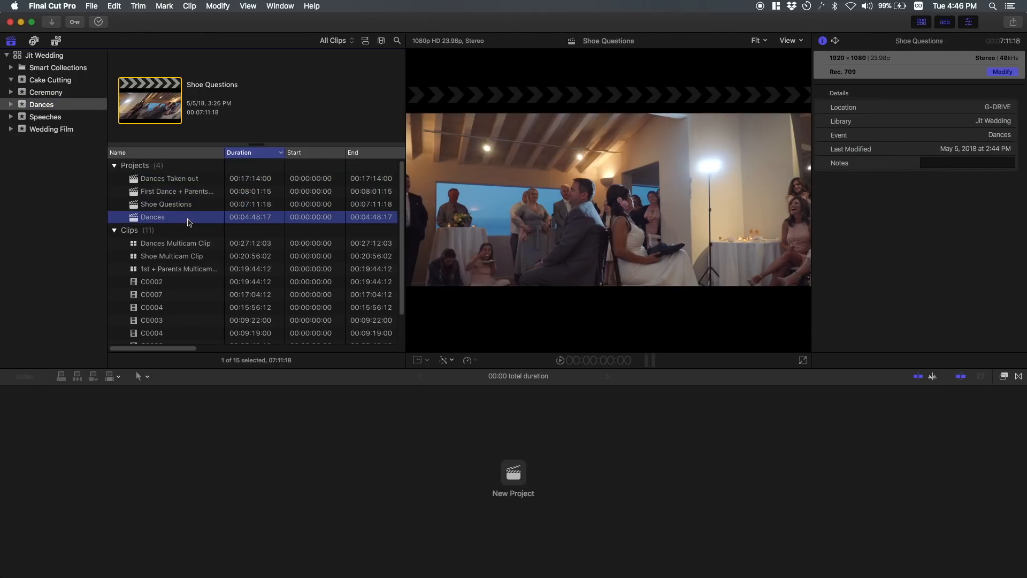
{"action": "left_click", "coordinate": [152, 217]}
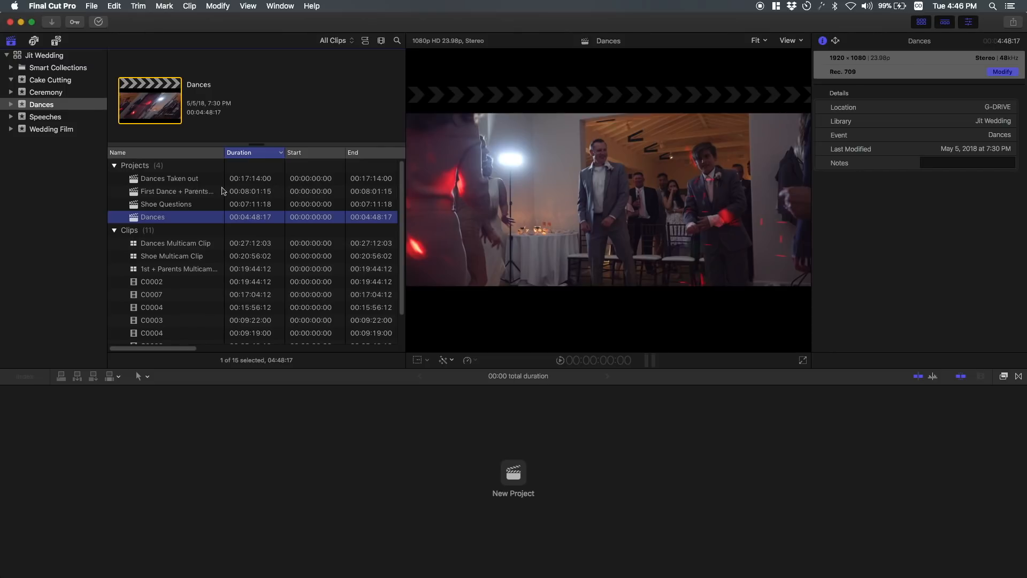
{"action": "left_click", "coordinate": [175, 190]}
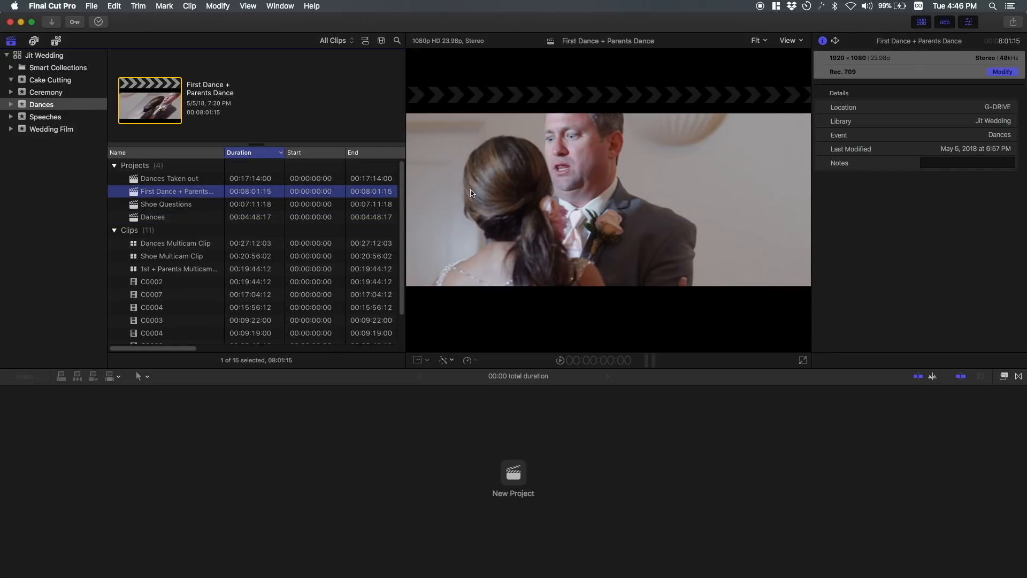
{"action": "left_click", "coordinate": [169, 178]}
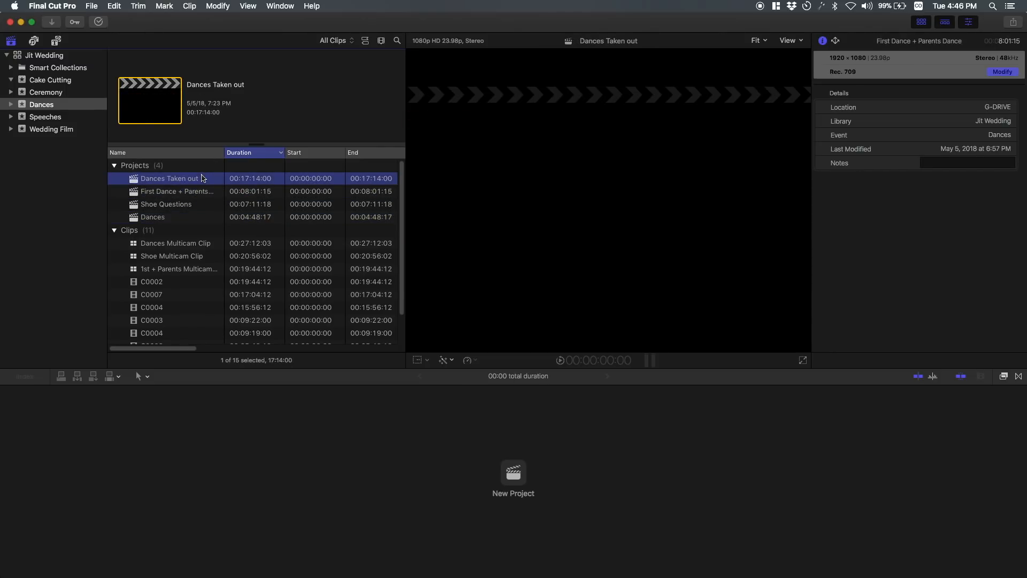
{"action": "left_click", "coordinate": [169, 178]}
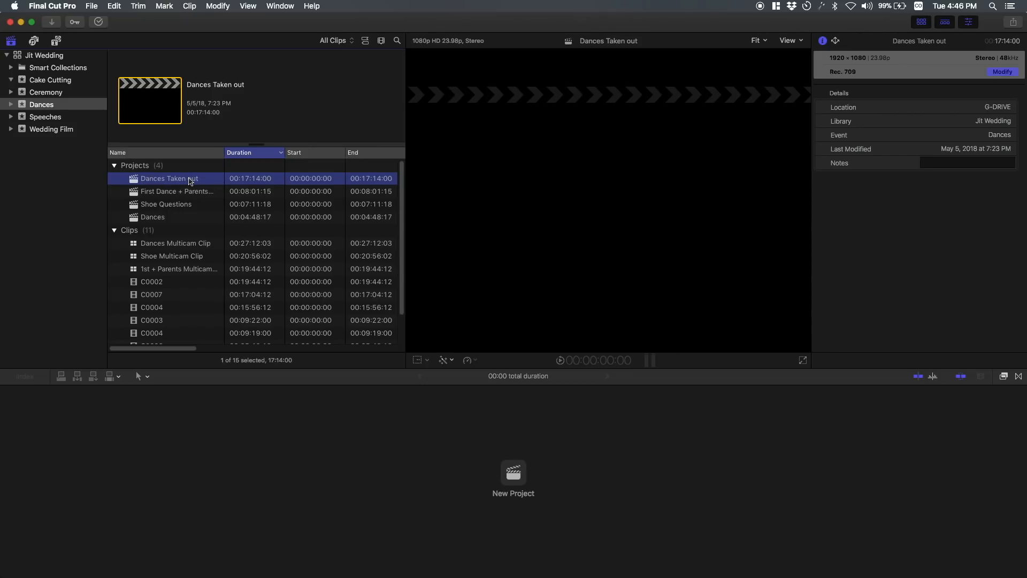
{"action": "mouse_move", "coordinate": [130, 156]}
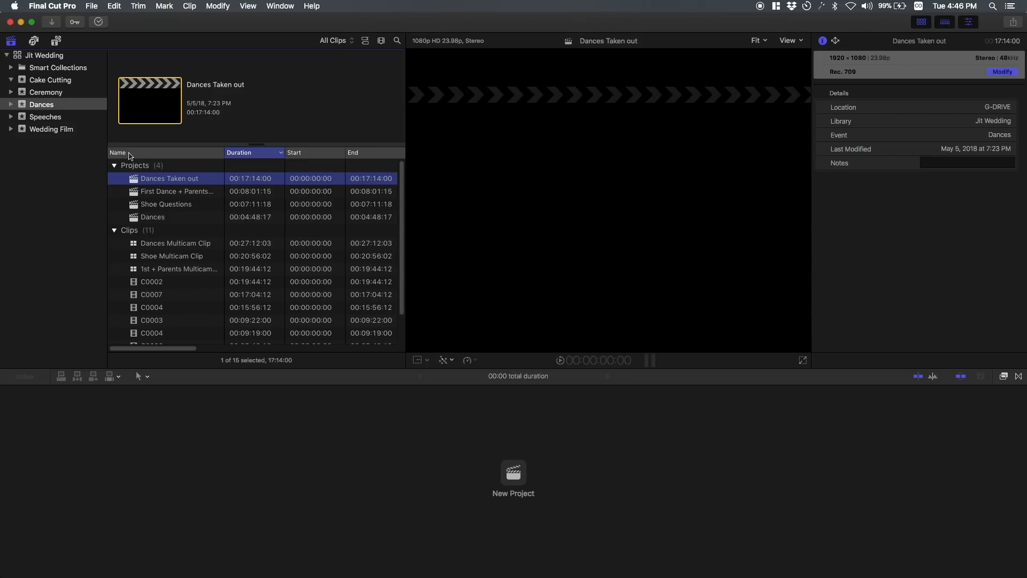
{"action": "left_click", "coordinate": [51, 129]}
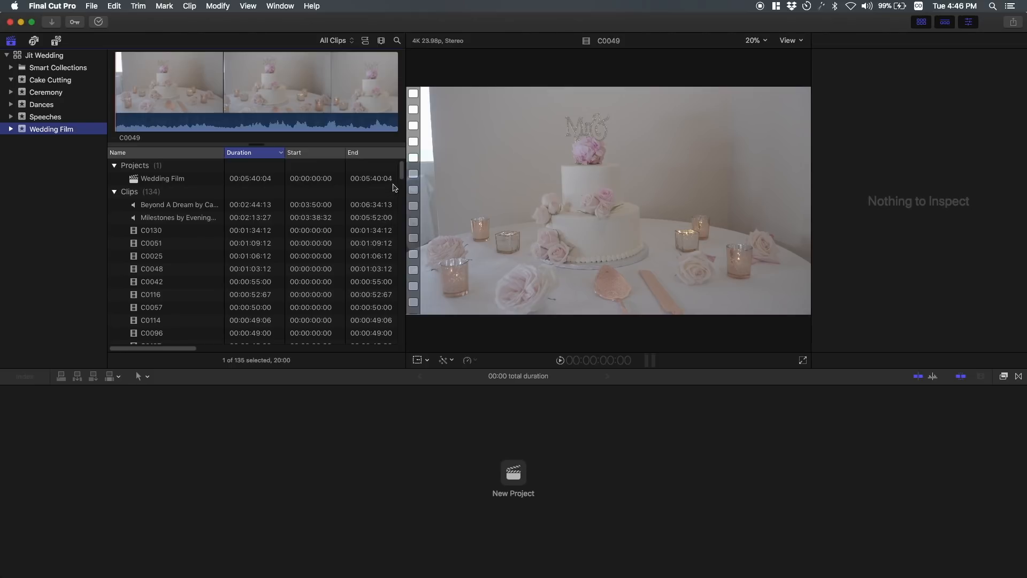
- Scroll the Wedding Film clips and open First Dance + Parents Dance in the timeline
{"action": "scroll", "scroll_direction": "down", "scroll_amount": 3}
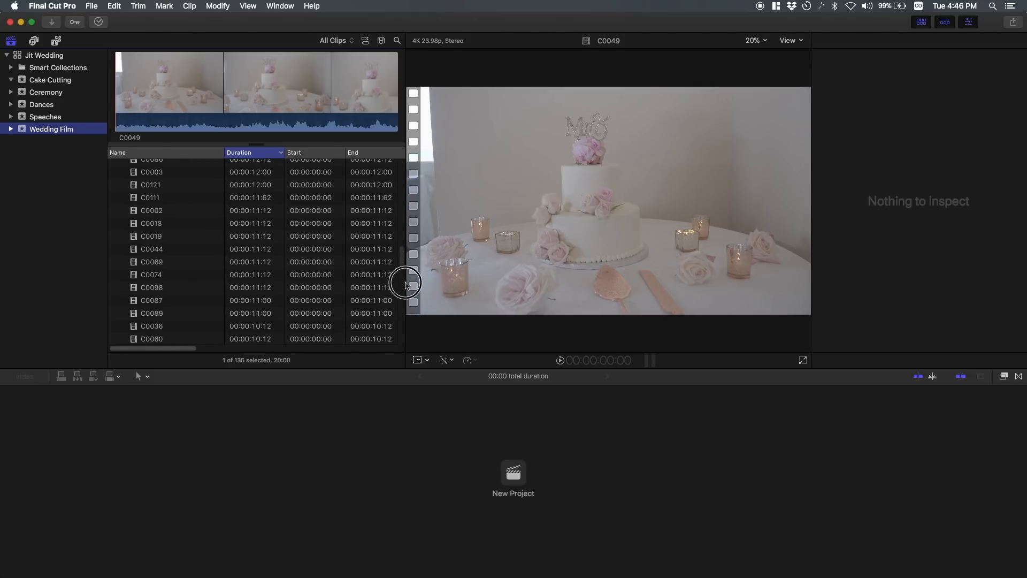
{"action": "scroll", "scroll_direction": "down", "scroll_amount": 3}
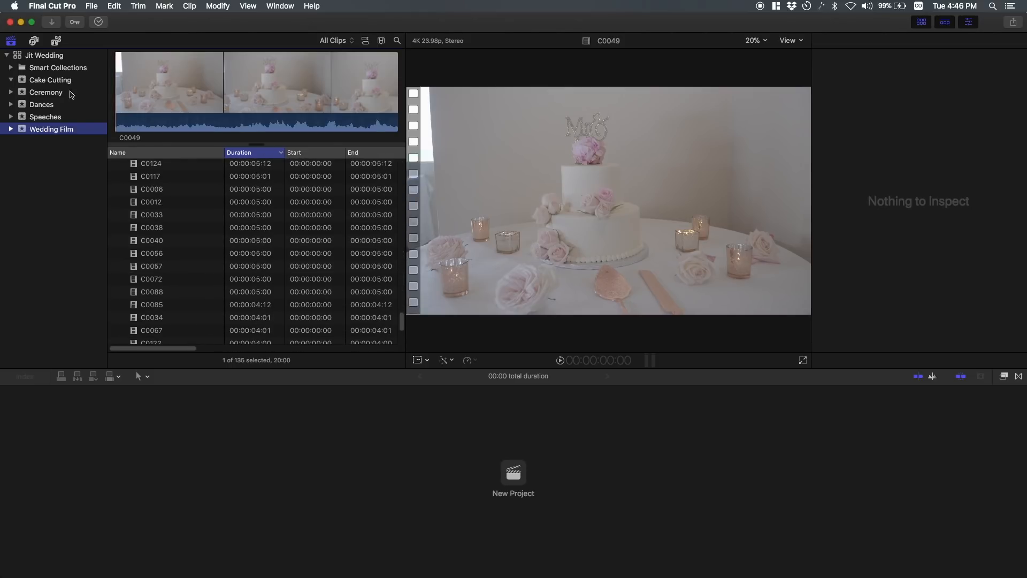
{"action": "left_click", "coordinate": [41, 104]}
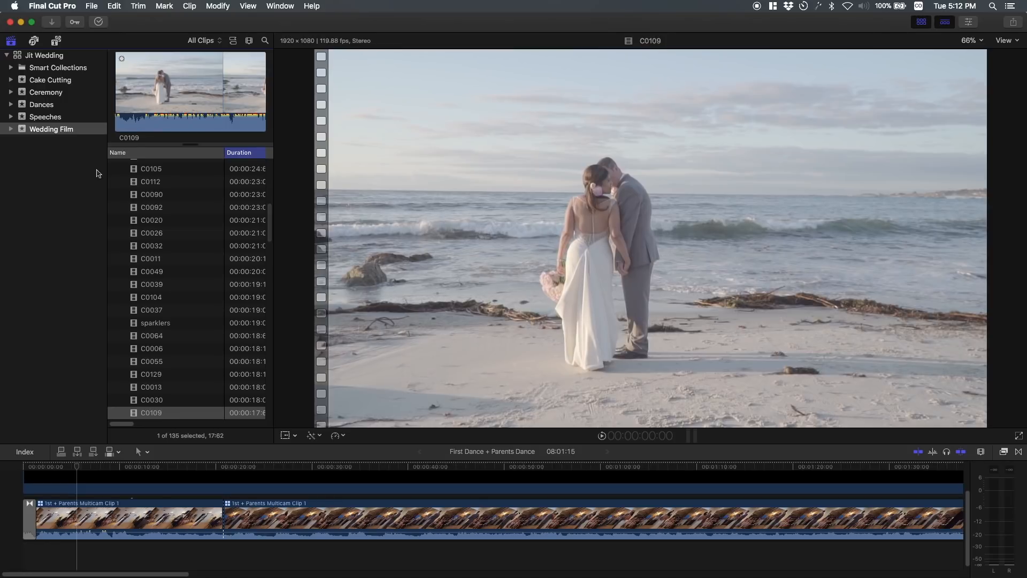
- Add event 'Cake Cutting #2' with a new project to the Jit Wedding library
{"action": "left_click", "coordinate": [52, 129]}
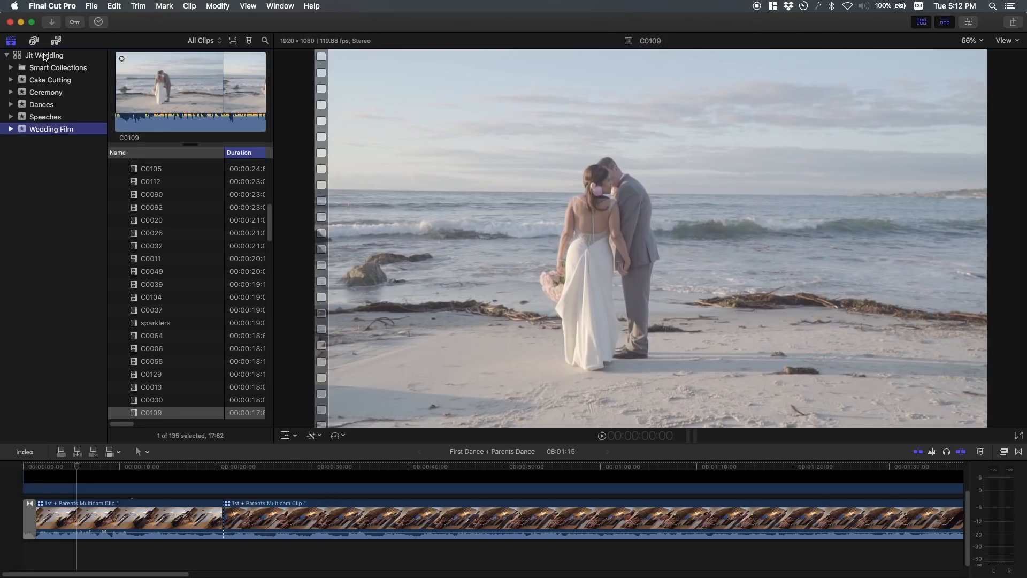
{"action": "left_click", "coordinate": [44, 55]}
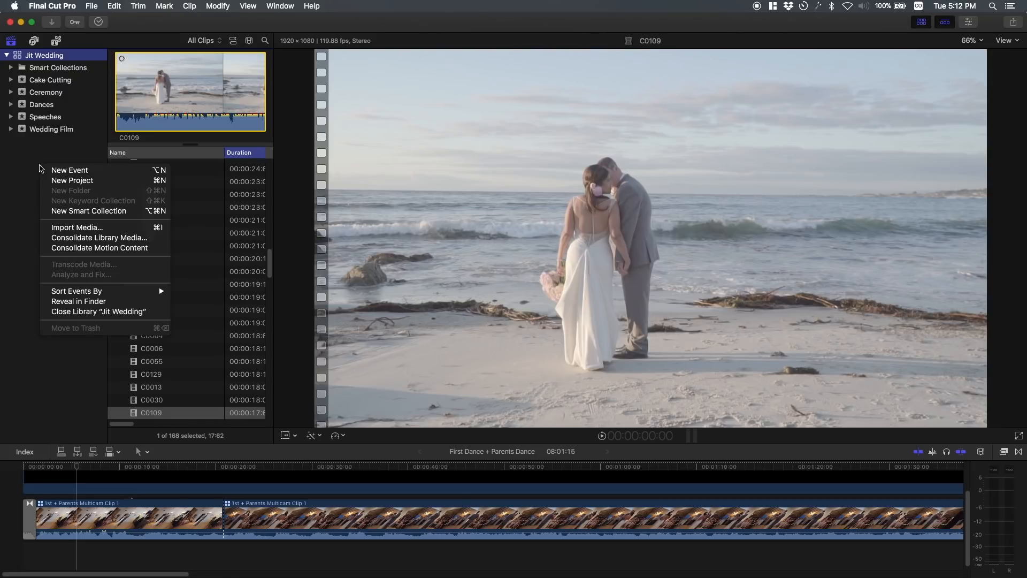
{"action": "left_click", "coordinate": [69, 170]}
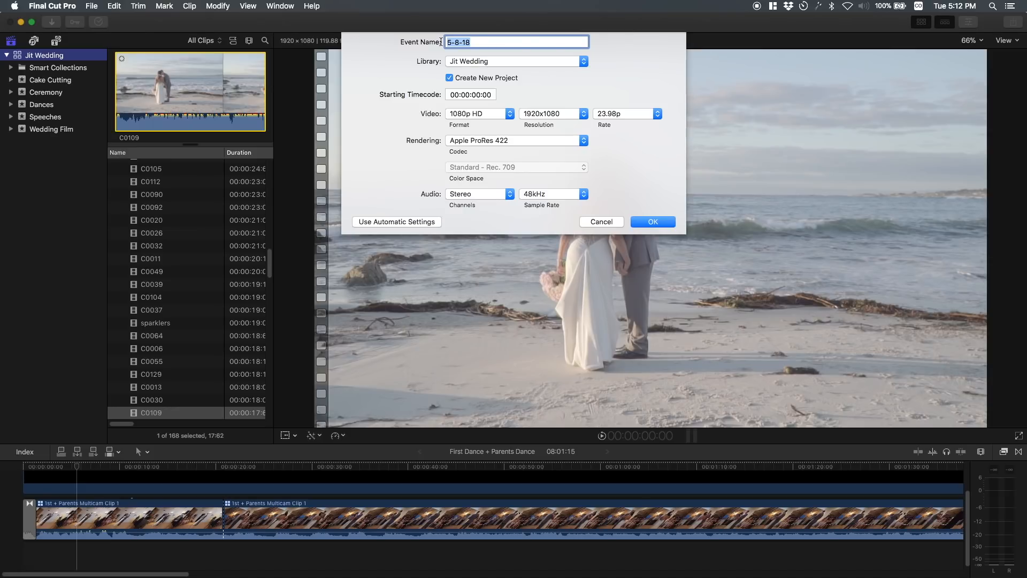
{"action": "type", "text": "Cake Cutting #2"}
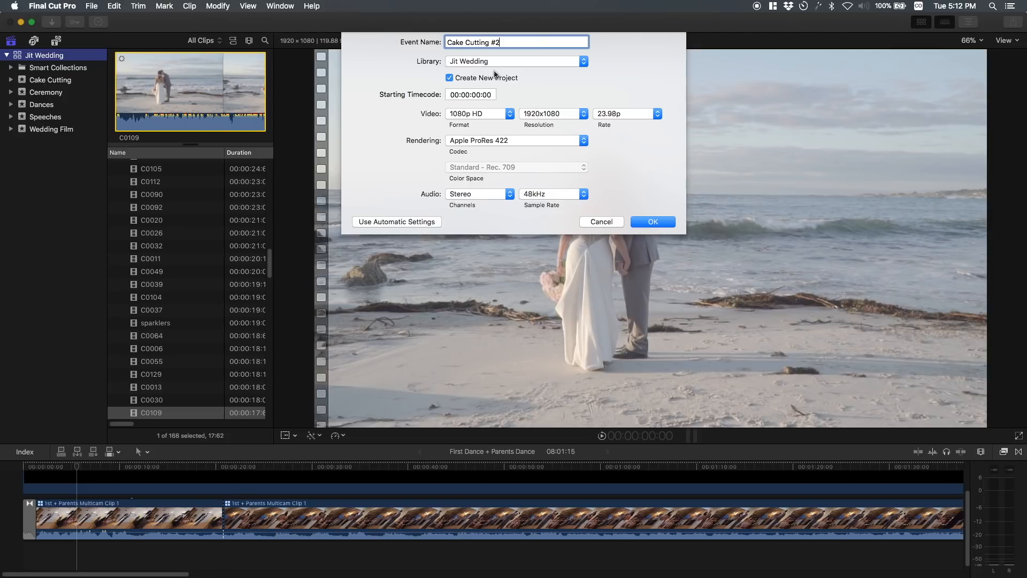
{"action": "mouse_move", "coordinate": [666, 205]}
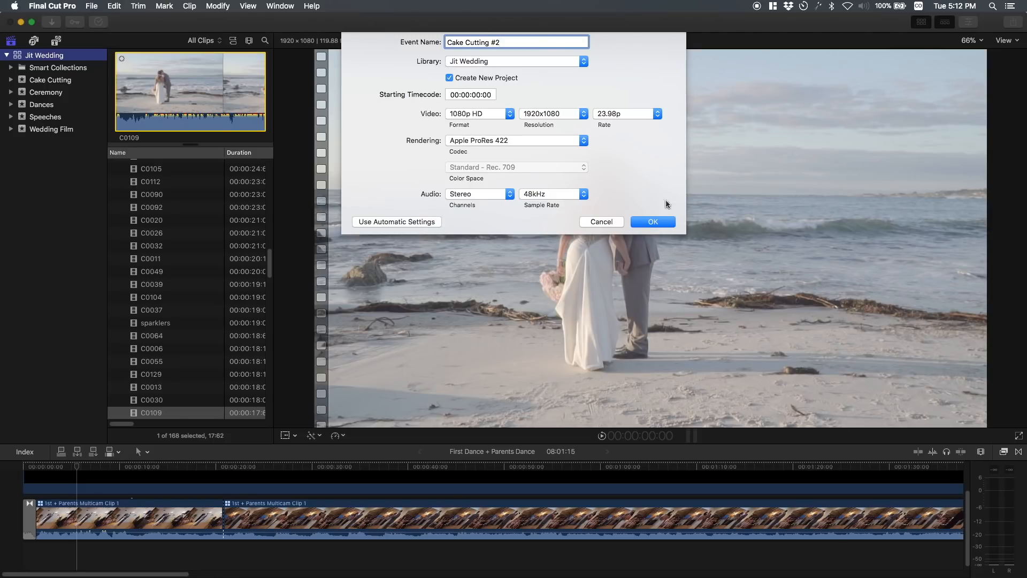
{"action": "left_click", "coordinate": [652, 222]}
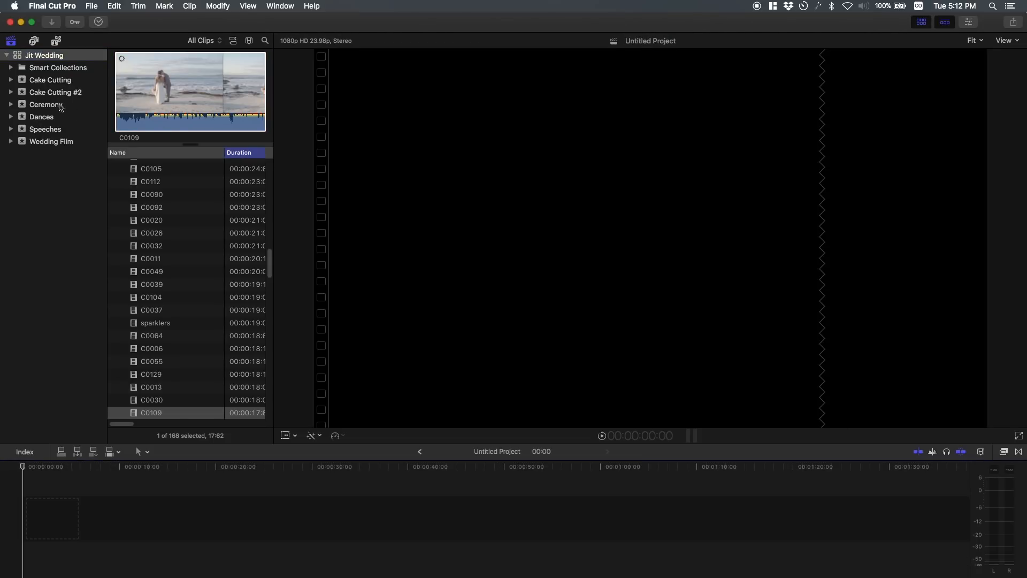
- Rename the Untitled Project in the Cake Cutting #2 event to 'Cake Cutting #2'
{"action": "left_click", "coordinate": [55, 92]}
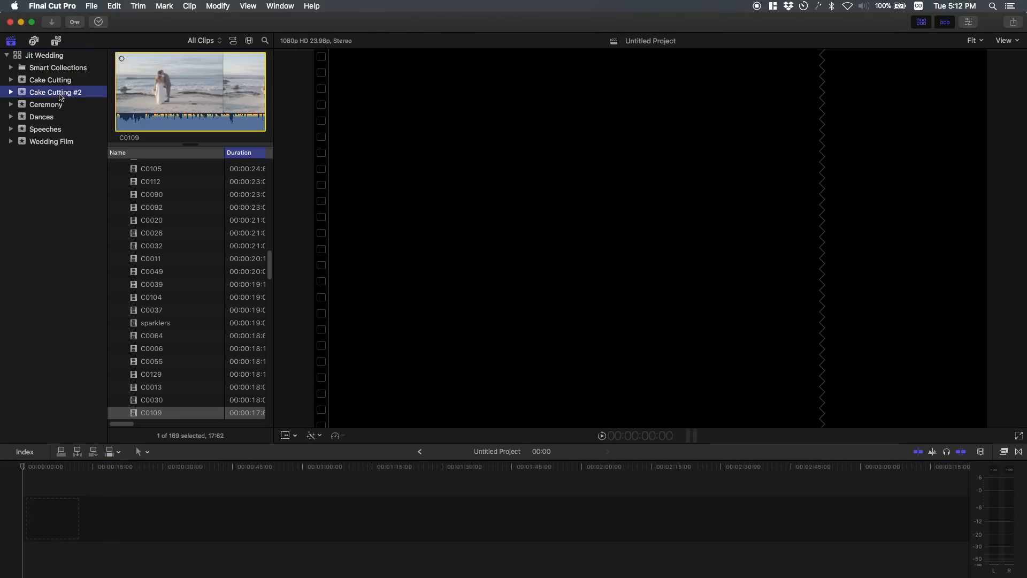
{"action": "left_click", "coordinate": [155, 164]}
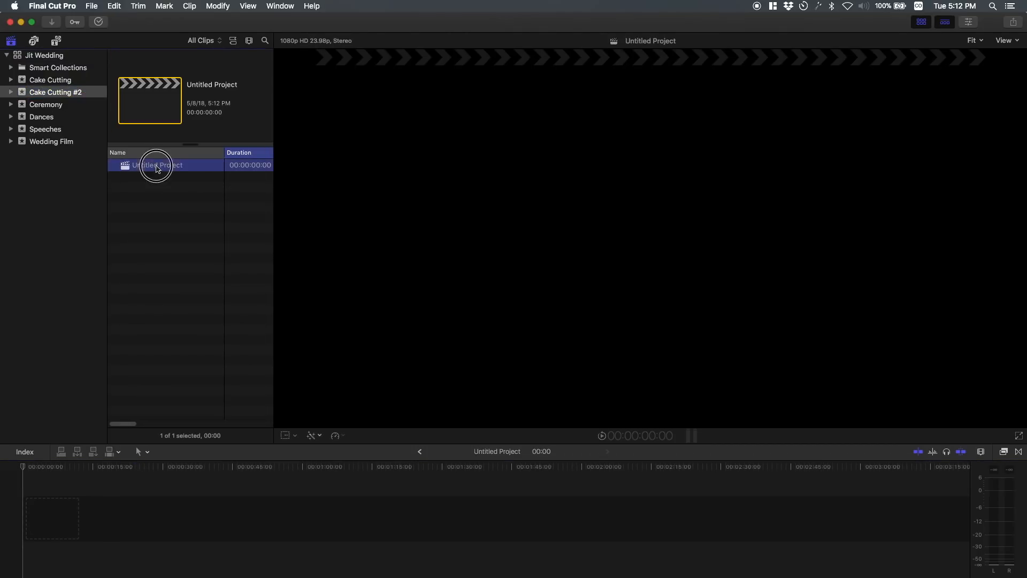
{"action": "type", "text": "Cake Cutting #2"}
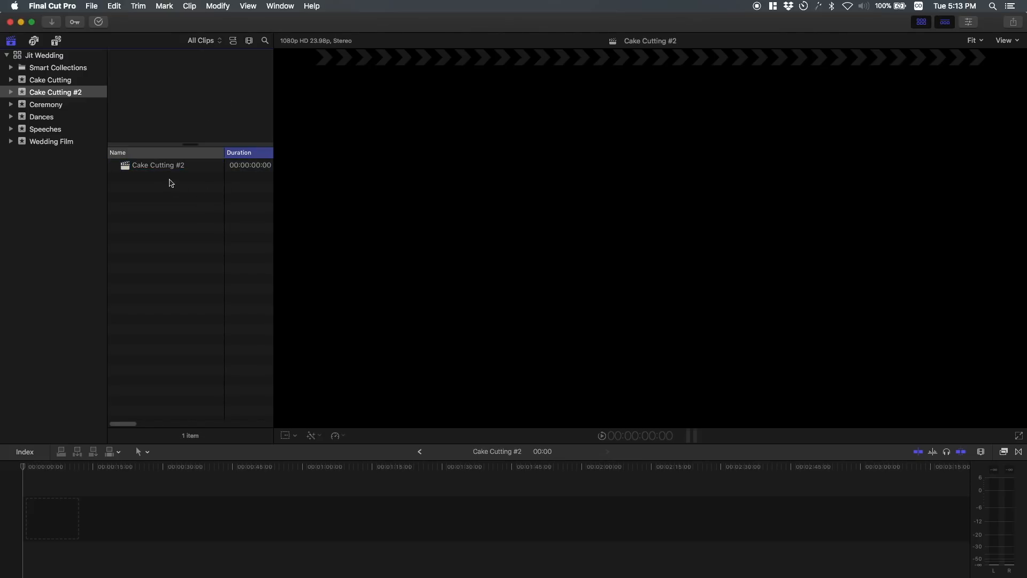
{"action": "left_click", "coordinate": [158, 166]}
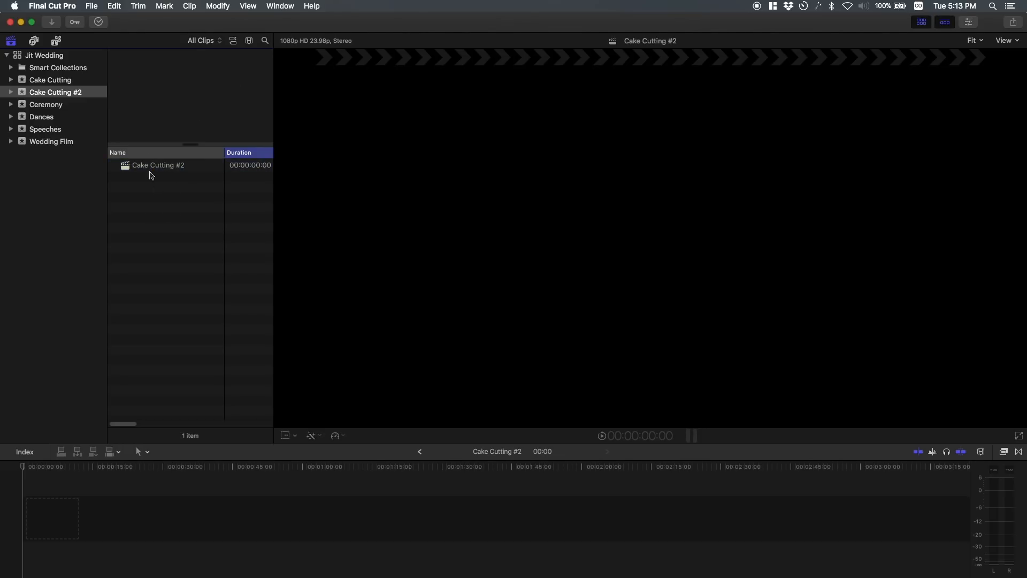
{"action": "left_click", "coordinate": [158, 164]}
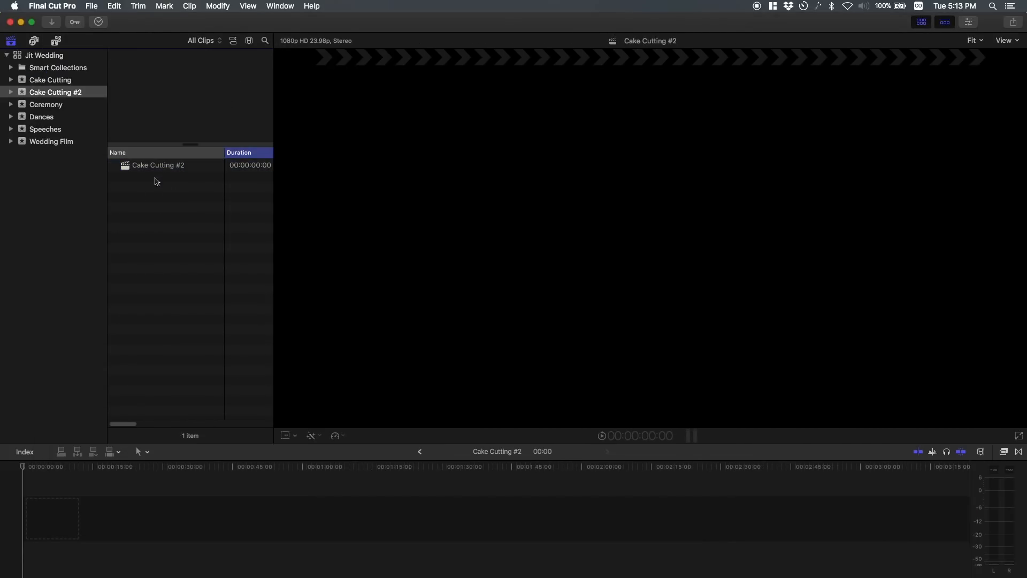
{"action": "mouse_move", "coordinate": [162, 213]}
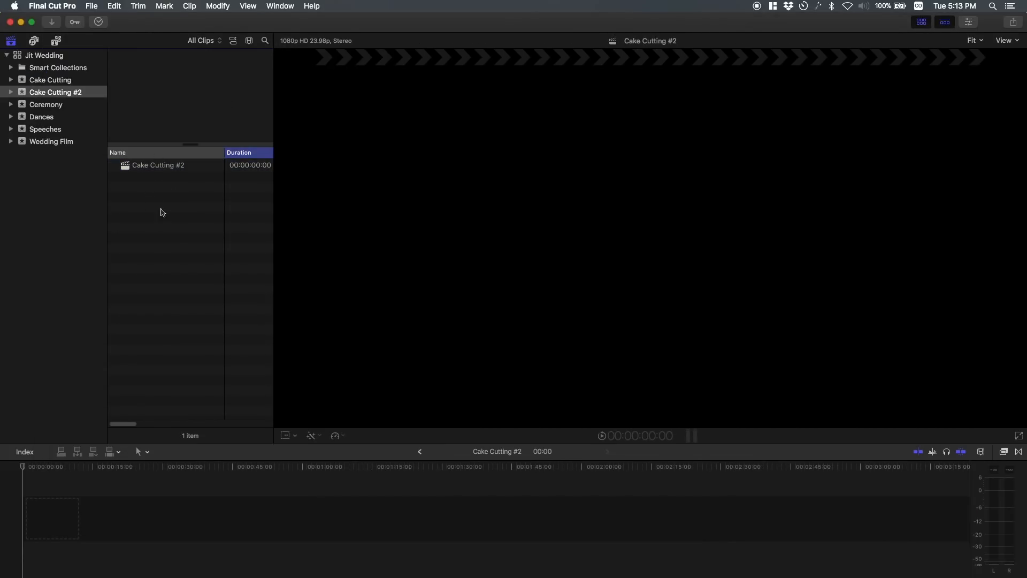